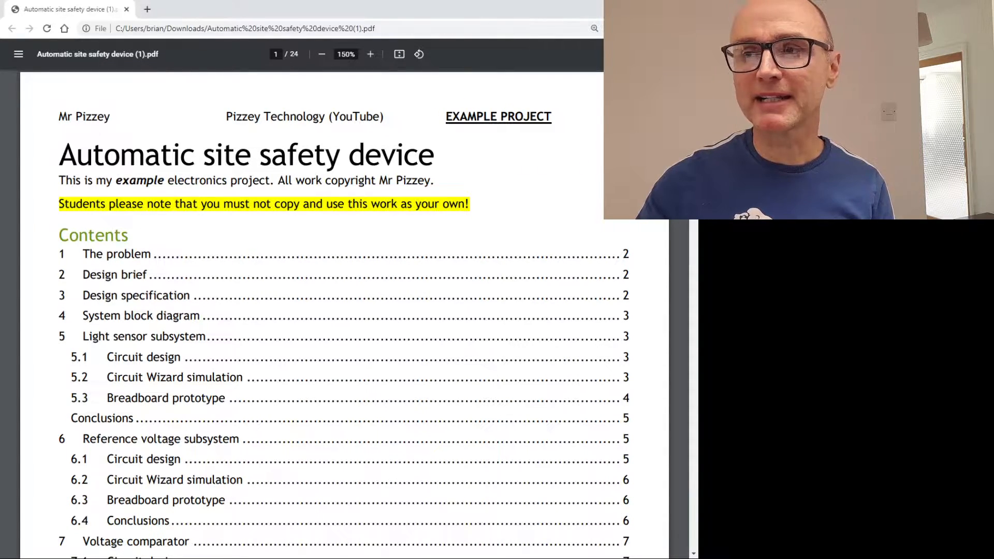
Step: Scroll from the contents page to page 2's Problem, Design brief and Design specification
{"action": "scroll", "scroll_direction": "down", "scroll_amount": 3}
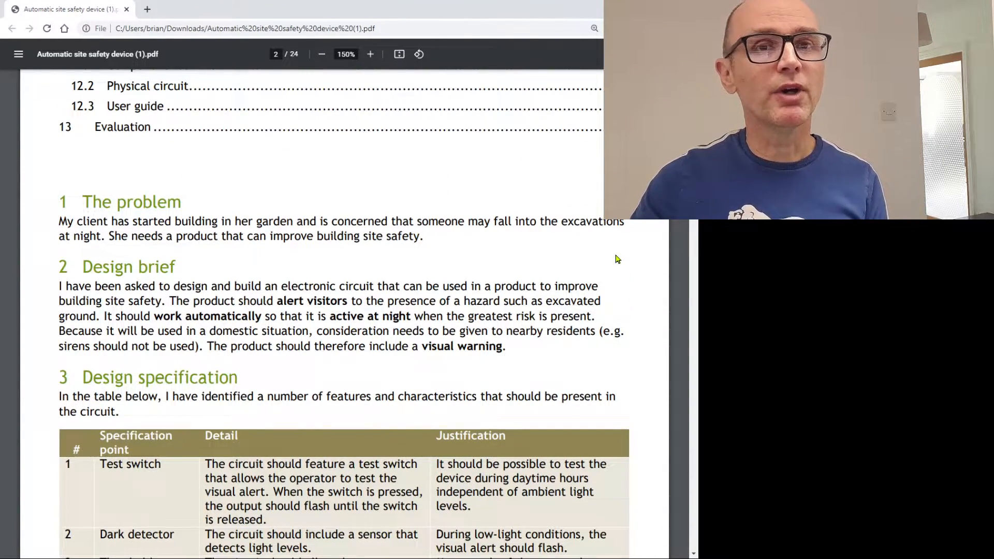
{"action": "mouse_move", "coordinate": [610, 260]}
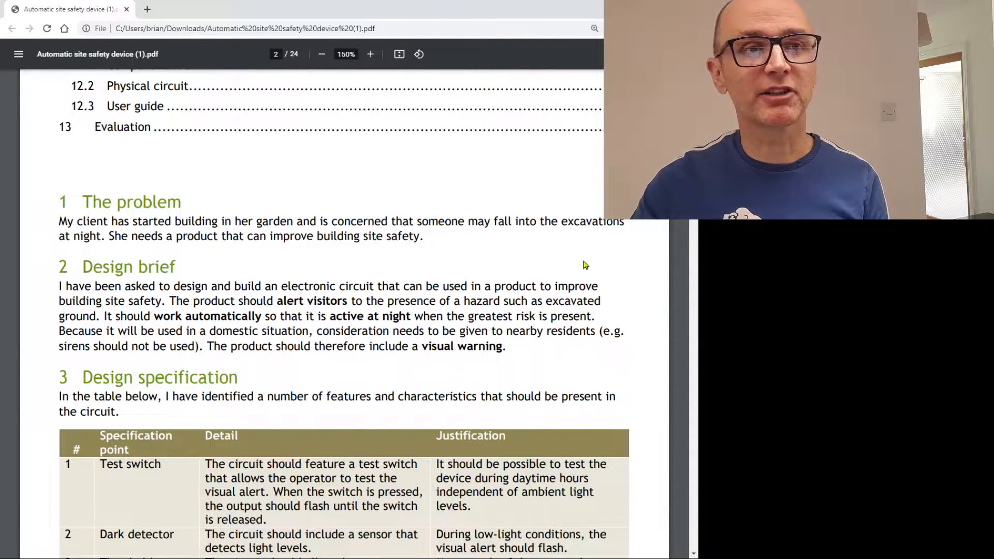
{"action": "mouse_move", "coordinate": [476, 251]}
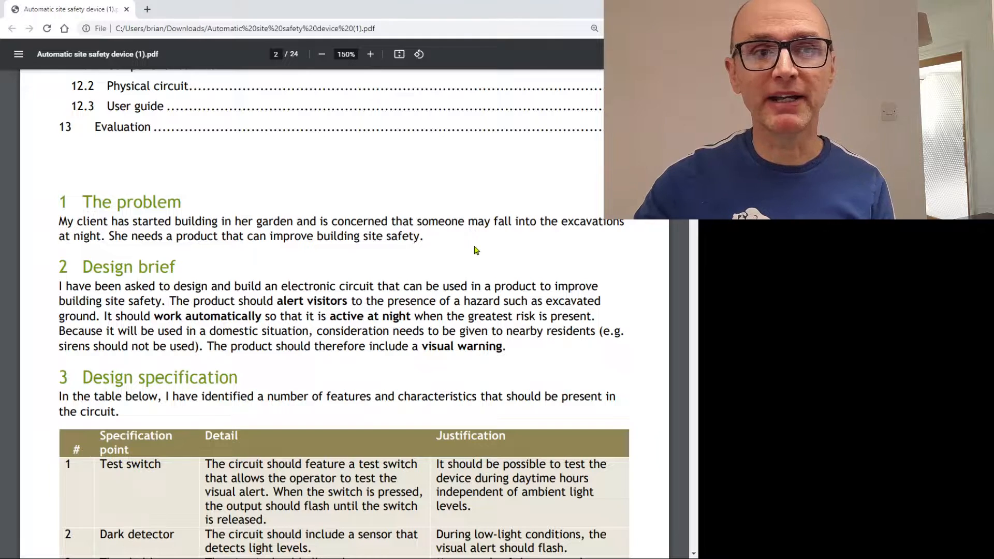
{"action": "mouse_move", "coordinate": [570, 250]}
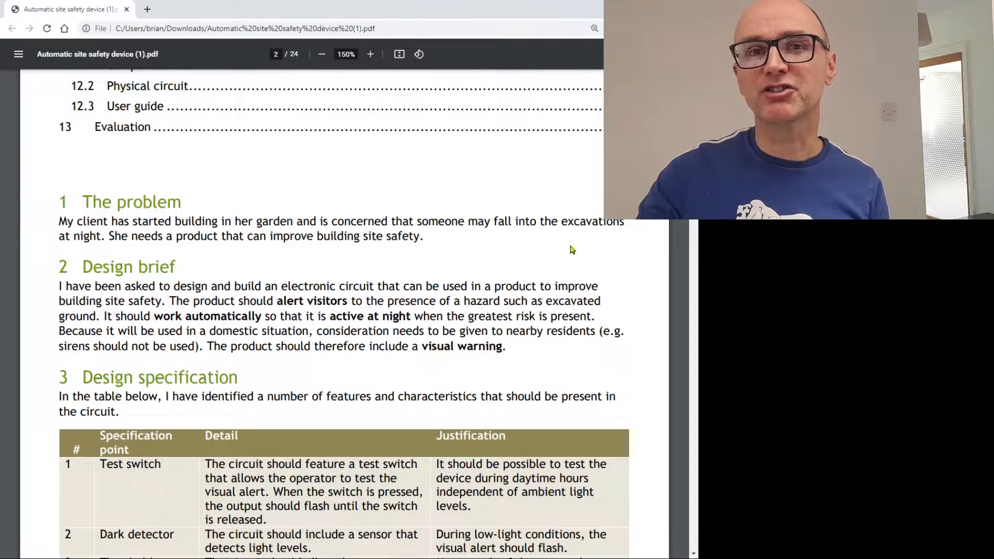
{"action": "scroll", "scroll_direction": "down", "scroll_amount": 3}
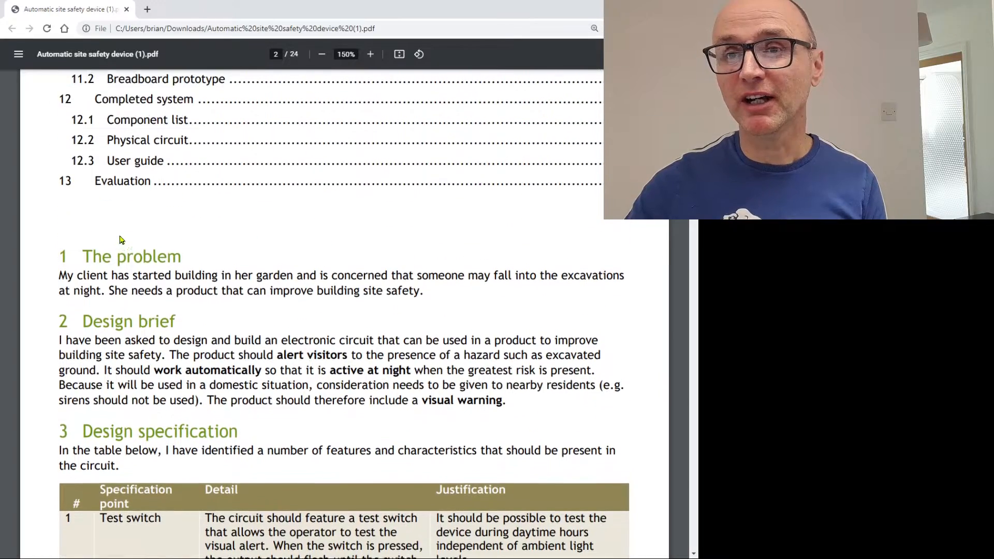
Step: Scroll past the five-point design specification table to page 3's System block diagram heading
{"action": "scroll", "scroll_direction": "down", "scroll_amount": 3}
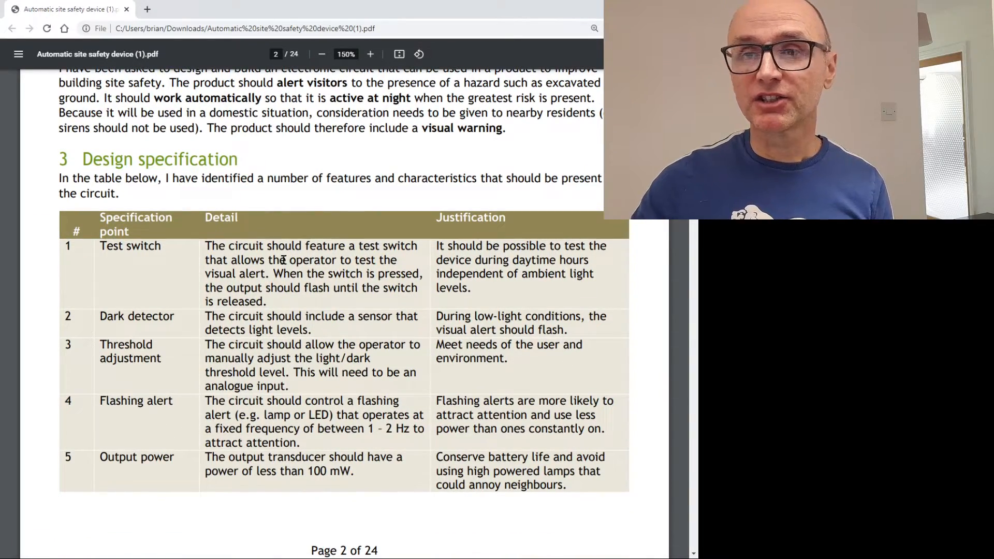
{"action": "scroll", "scroll_direction": "down", "scroll_amount": 3}
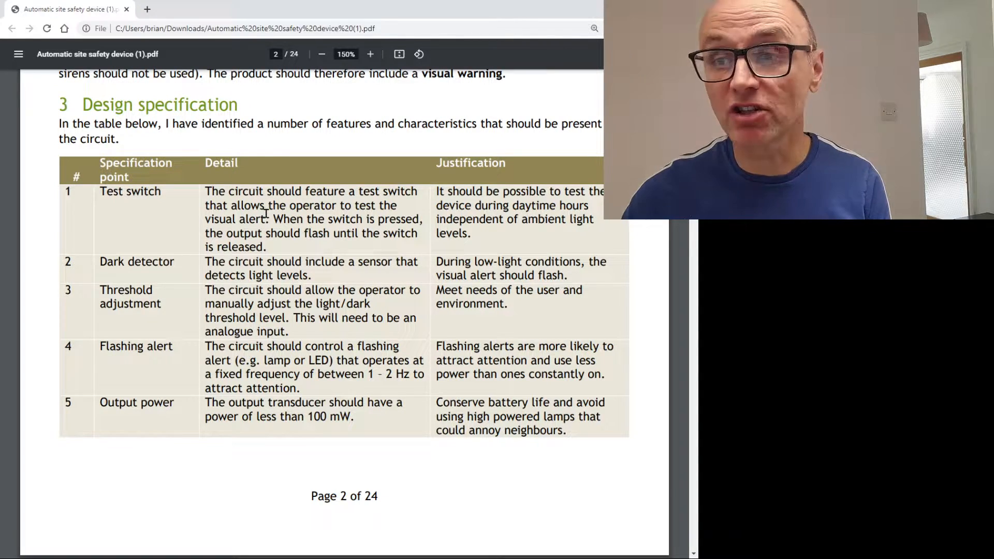
{"action": "scroll", "scroll_direction": "down", "scroll_amount": 3}
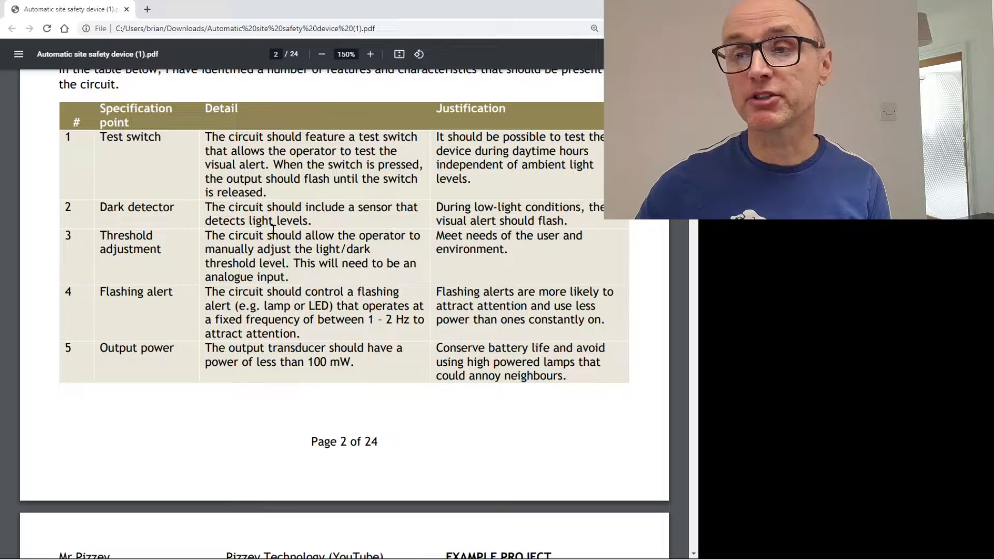
{"action": "scroll", "scroll_direction": "down", "scroll_amount": 3}
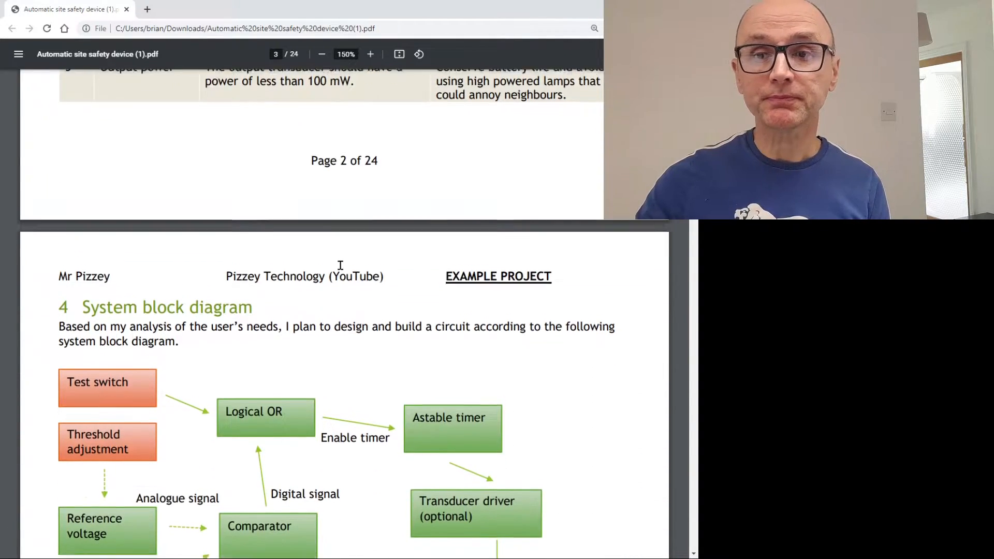
Step: Scroll until the whole page 3 System block diagram and its header are visible
{"action": "scroll", "scroll_direction": "down", "scroll_amount": 3}
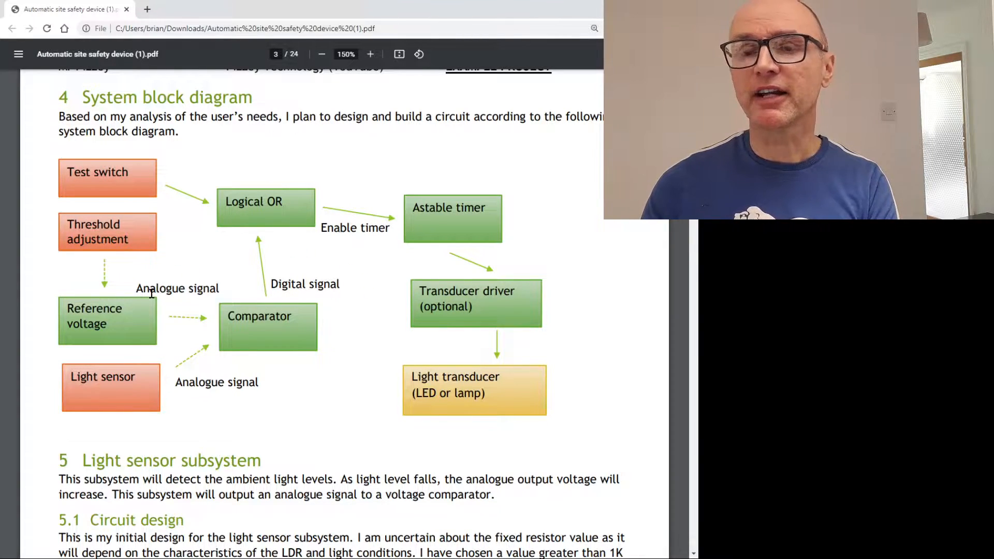
{"action": "mouse_move", "coordinate": [164, 259]}
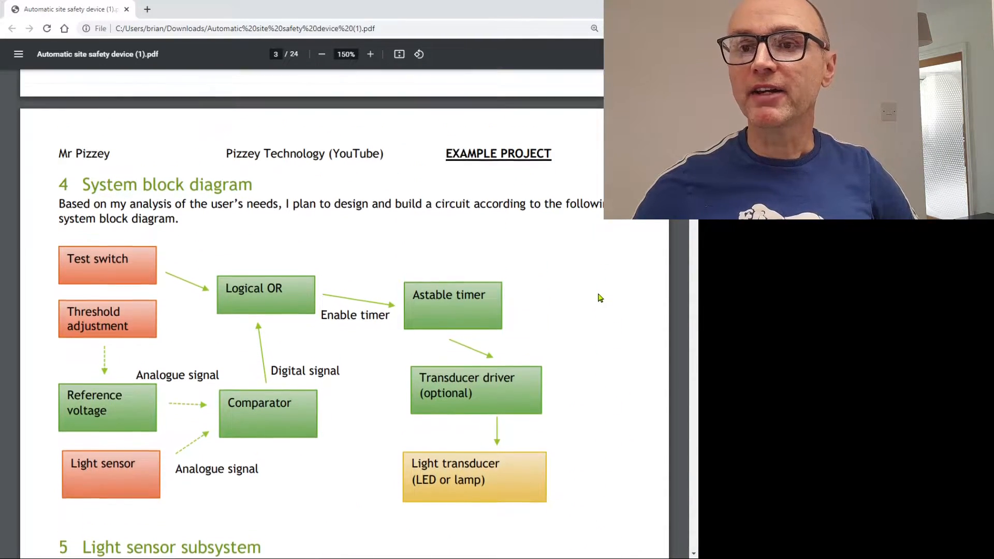
Step: Scroll through the light sensor circuit and Circuit Wizard intro to page 4's voltage probe setup
{"action": "scroll", "scroll_direction": "down", "scroll_amount": 3}
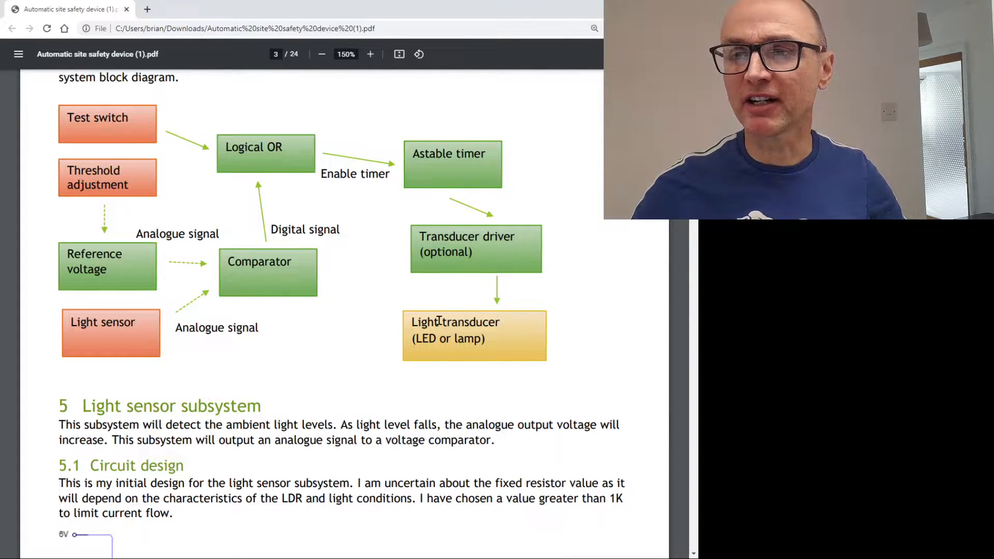
{"action": "scroll", "scroll_direction": "down", "scroll_amount": 3}
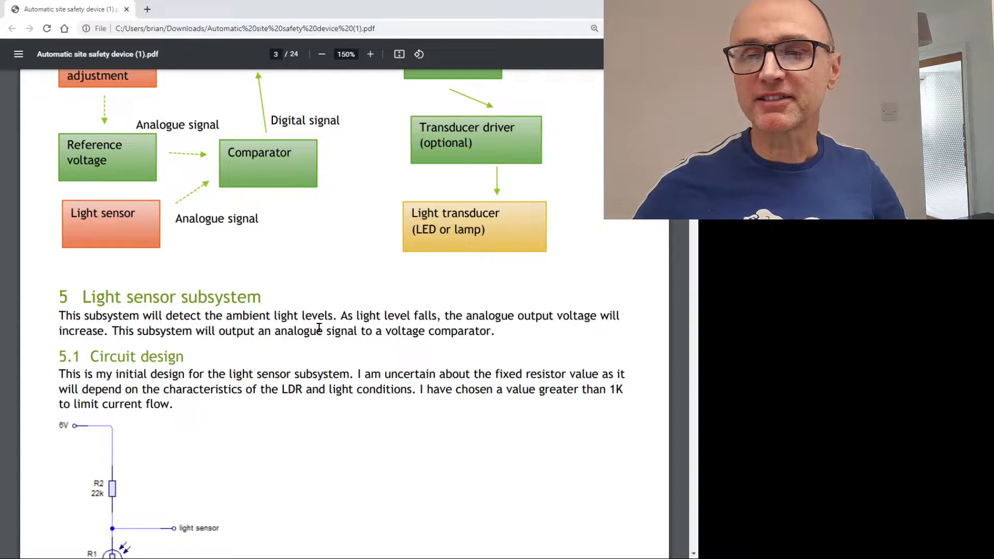
{"action": "scroll", "scroll_direction": "down", "scroll_amount": 3}
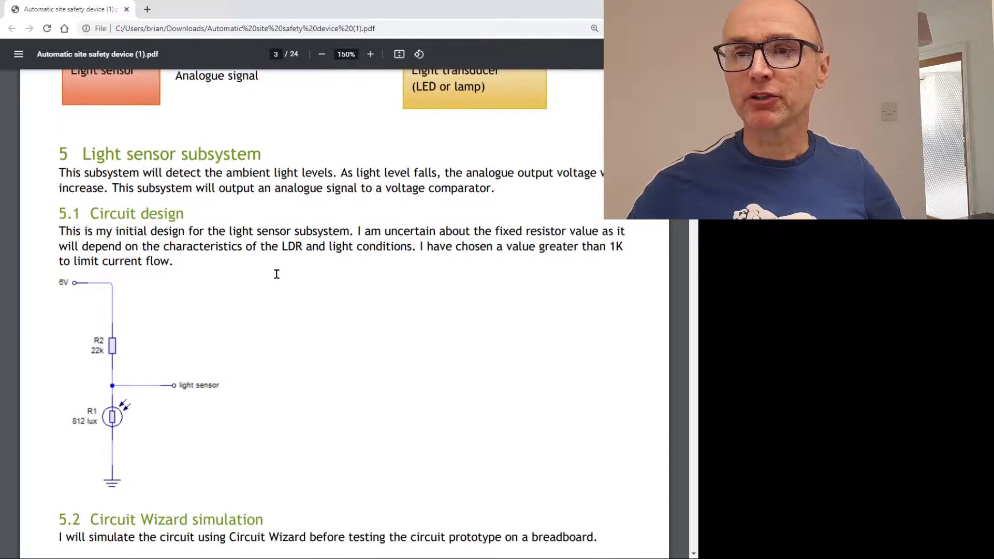
{"action": "scroll", "scroll_direction": "down", "scroll_amount": 3}
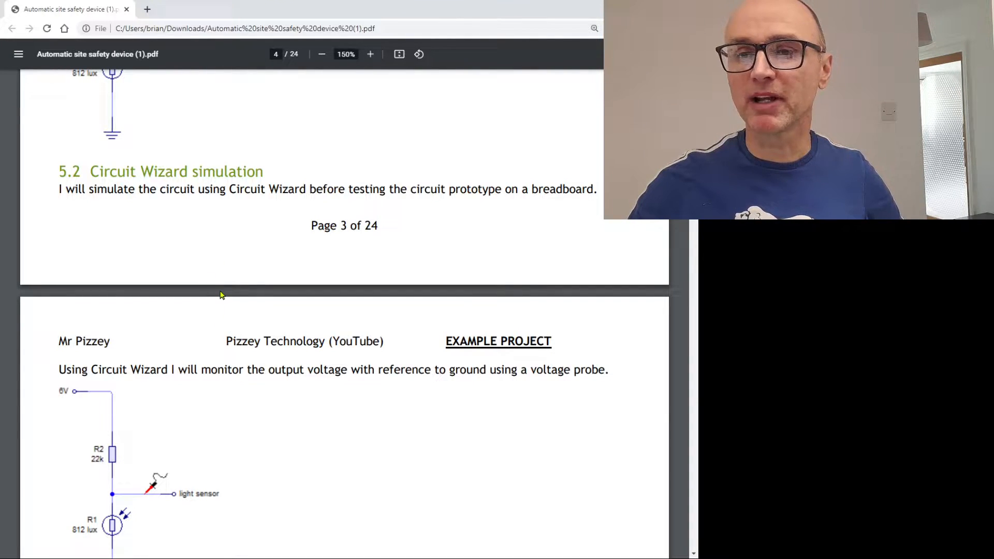
Step: Scroll through page 4's results to page 5's 2K2 table, Conclusions and Reference voltage heading
{"action": "scroll", "scroll_direction": "down", "scroll_amount": 3}
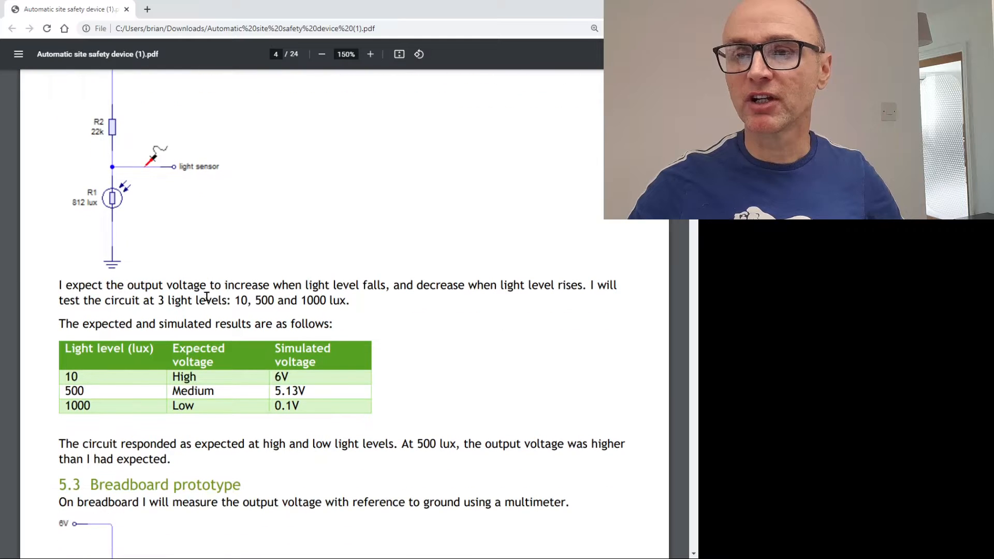
{"action": "scroll", "scroll_direction": "down", "scroll_amount": 3}
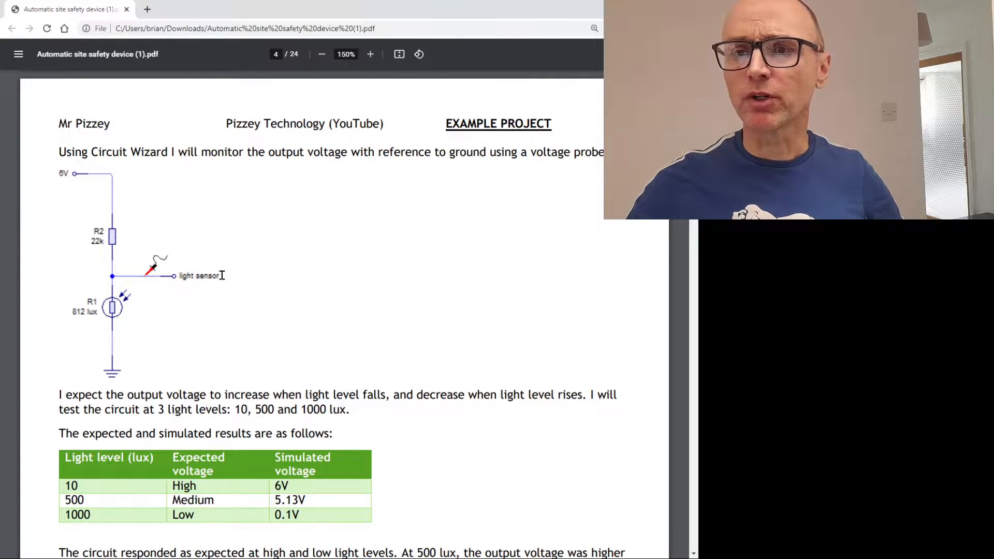
{"action": "mouse_move", "coordinate": [224, 284]}
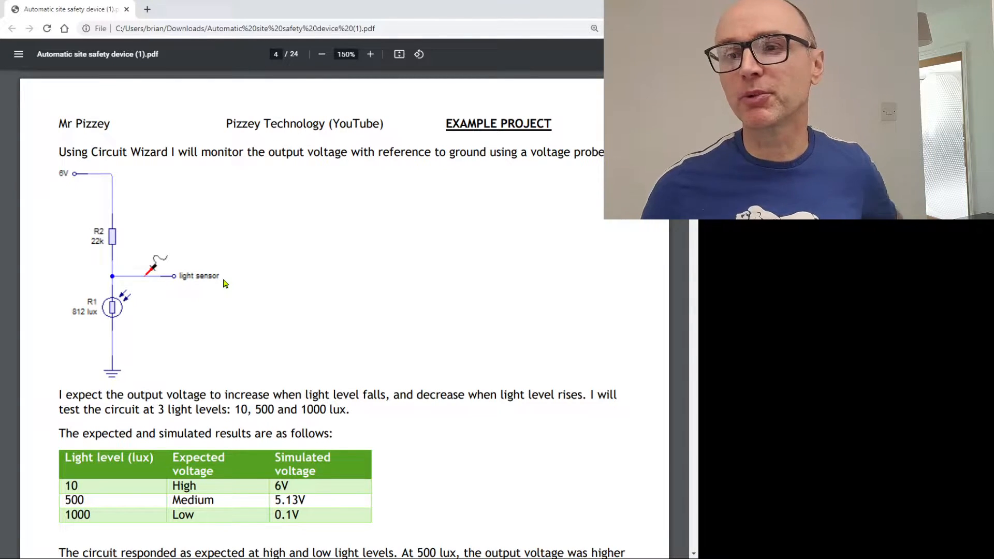
{"action": "mouse_move", "coordinate": [266, 305]}
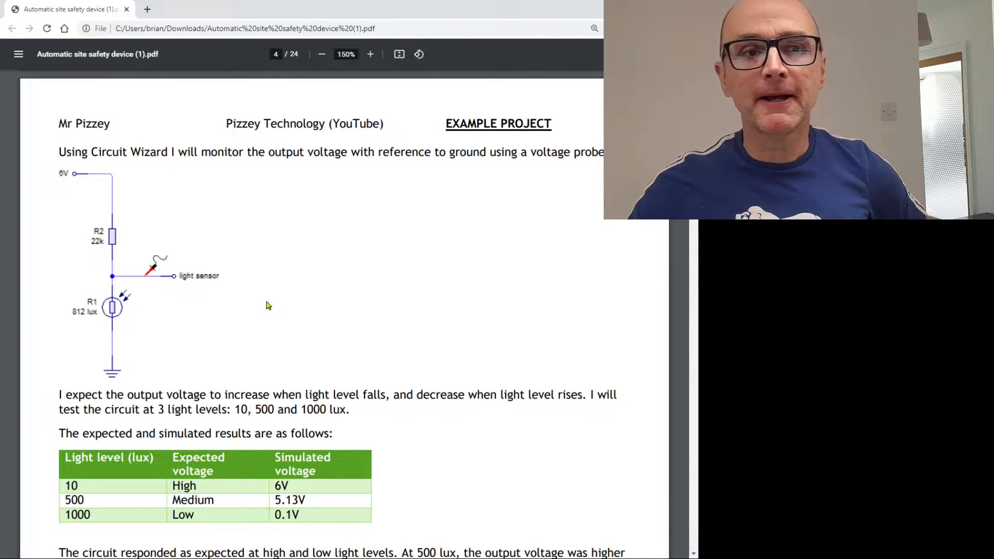
{"action": "scroll", "scroll_direction": "down", "scroll_amount": 3}
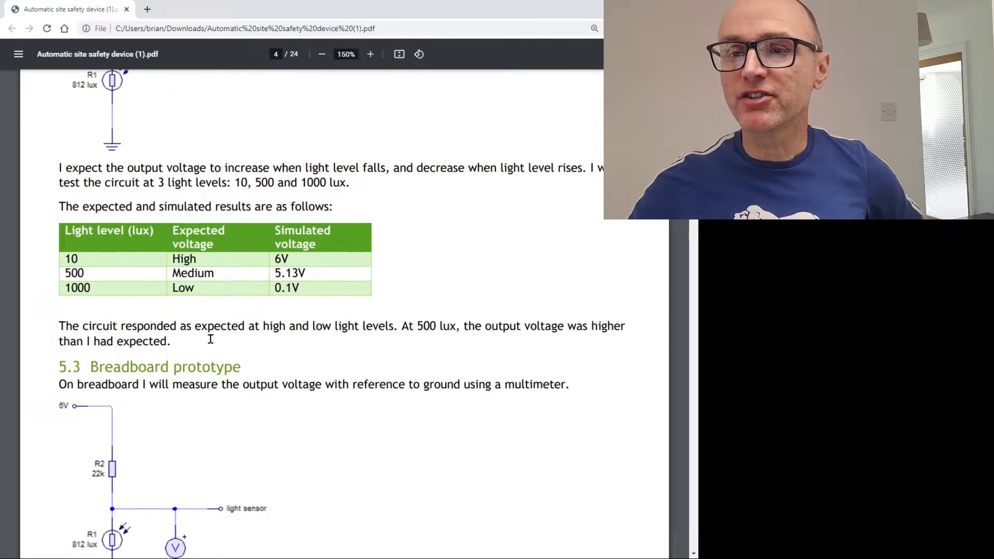
{"action": "scroll", "scroll_direction": "down", "scroll_amount": 3}
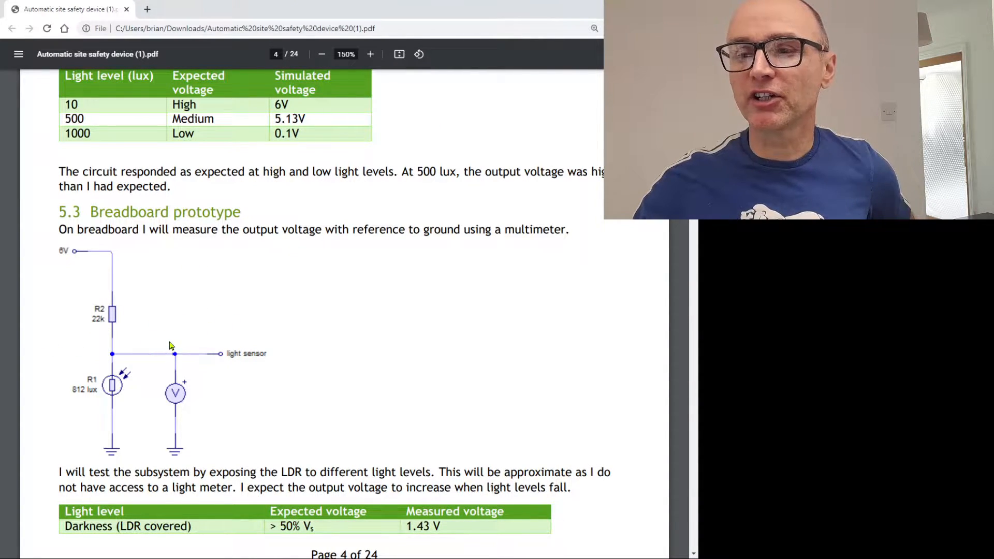
{"action": "mouse_move", "coordinate": [190, 404]}
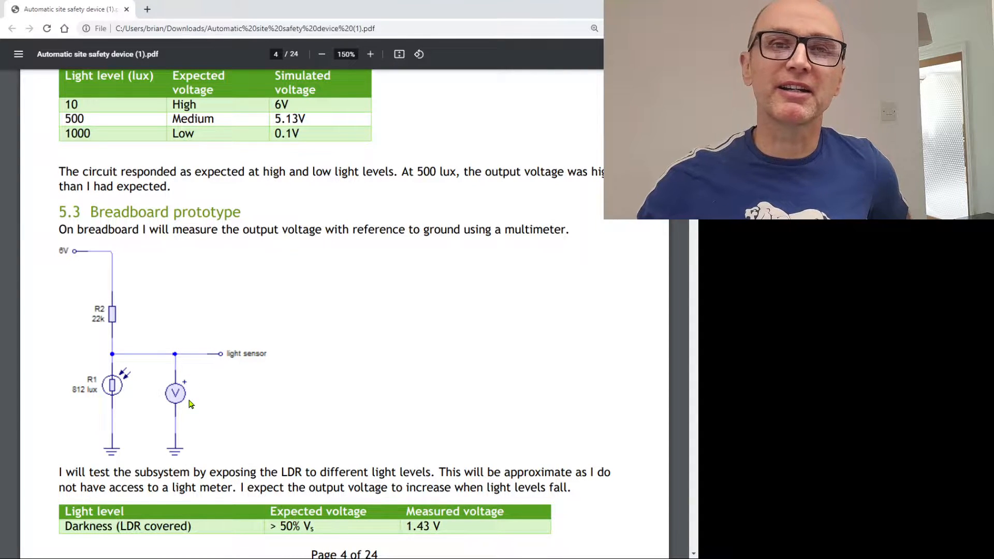
{"action": "scroll", "scroll_direction": "down", "scroll_amount": 3}
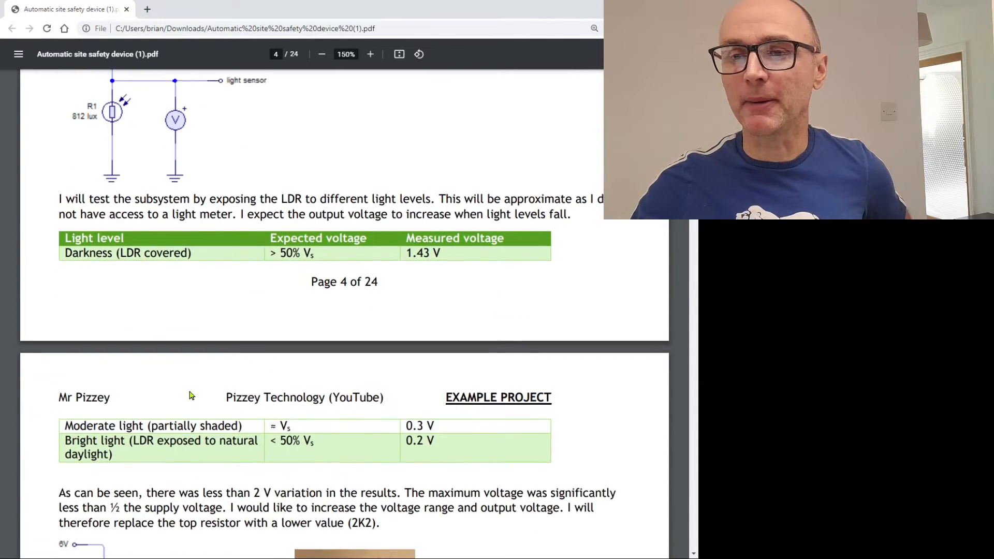
{"action": "scroll", "scroll_direction": "down", "scroll_amount": 3}
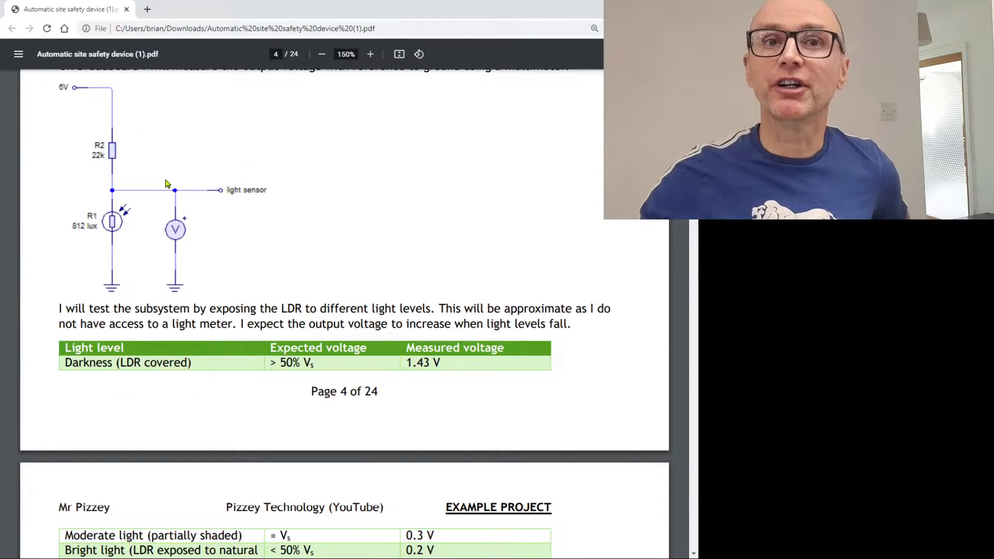
{"action": "mouse_move", "coordinate": [226, 259]}
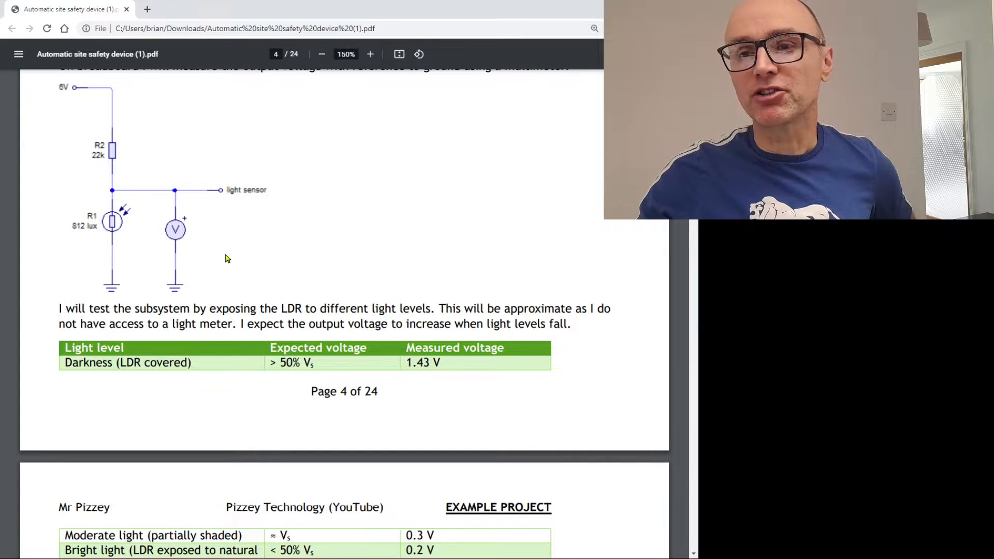
{"action": "scroll", "scroll_direction": "down", "scroll_amount": 3}
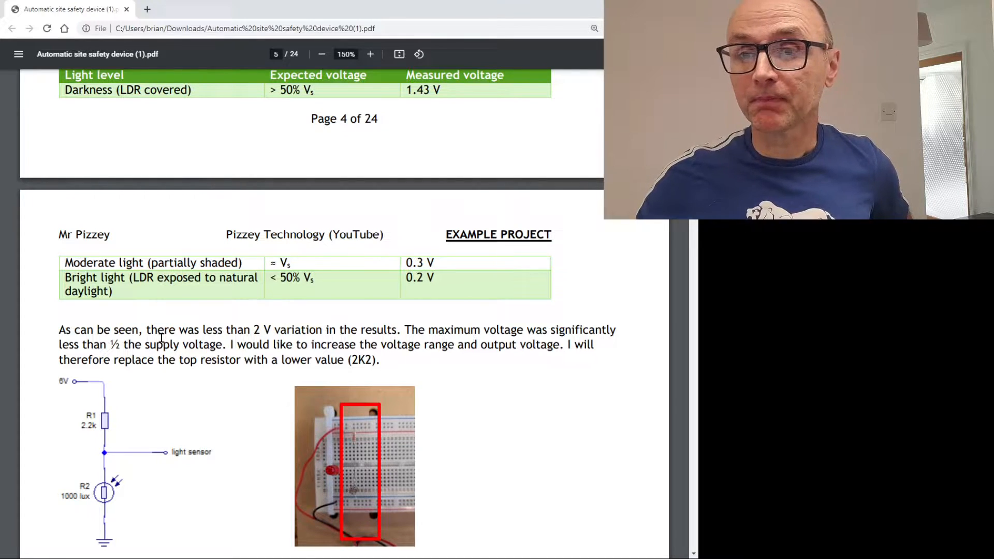
{"action": "mouse_move", "coordinate": [247, 426]}
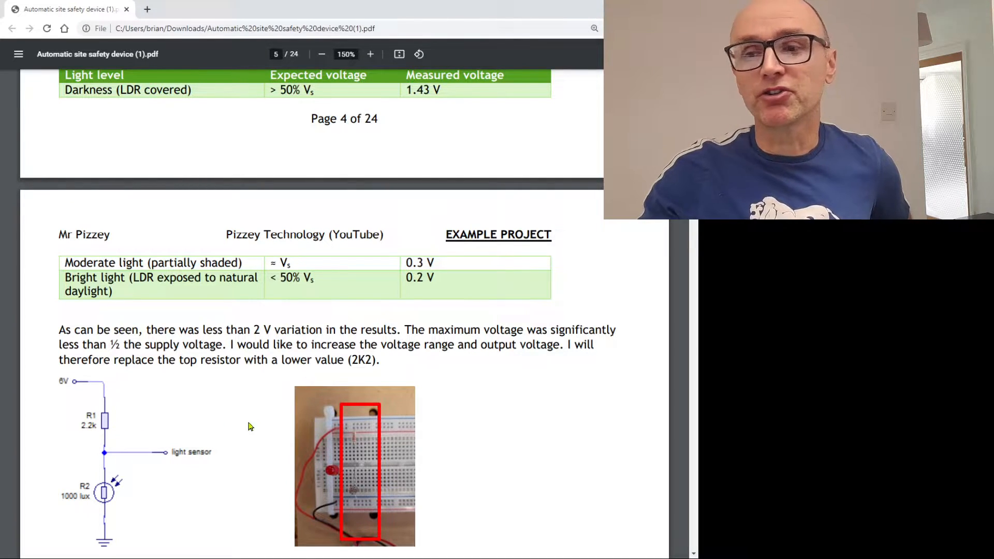
{"action": "scroll", "scroll_direction": "down", "scroll_amount": 3}
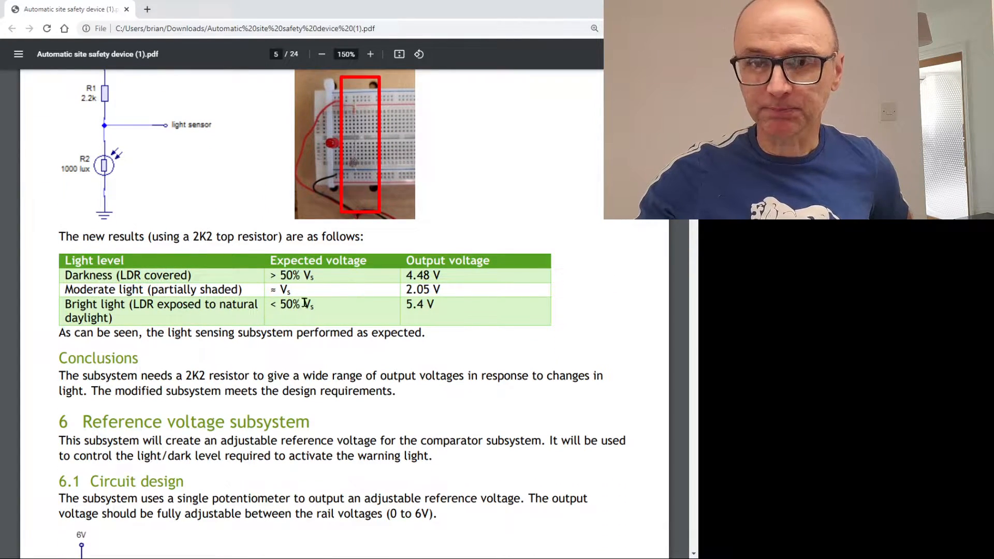
Step: Scroll past the reference voltage simulation, breadboard test and conclusions to the Voltage comparator section
{"action": "scroll", "scroll_direction": "down", "scroll_amount": 3}
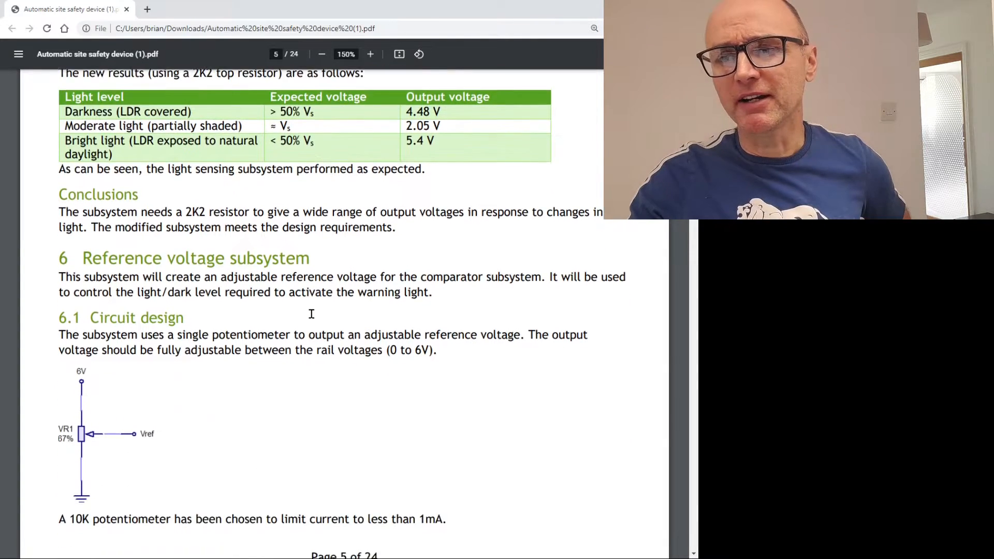
{"action": "scroll", "scroll_direction": "down", "scroll_amount": 3}
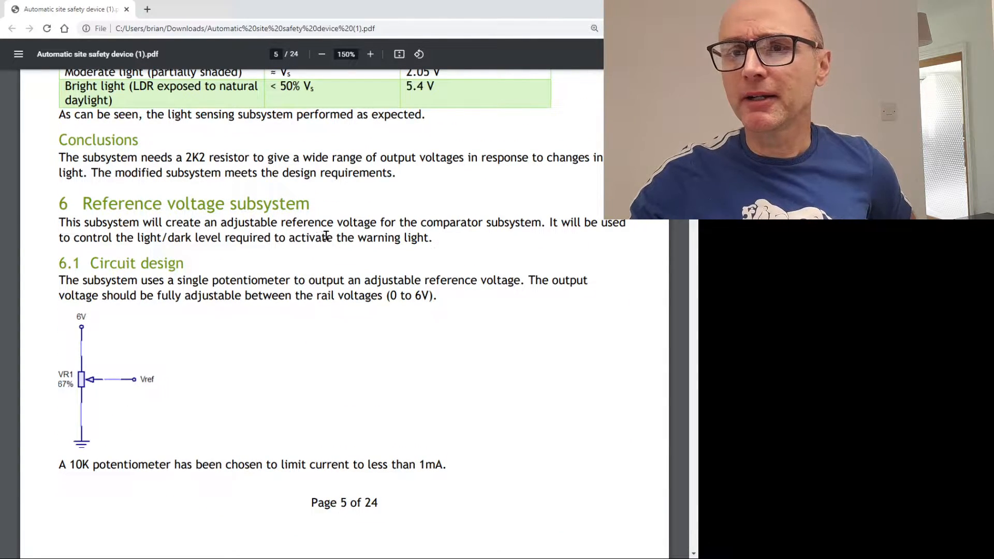
{"action": "scroll", "scroll_direction": "down", "scroll_amount": 3}
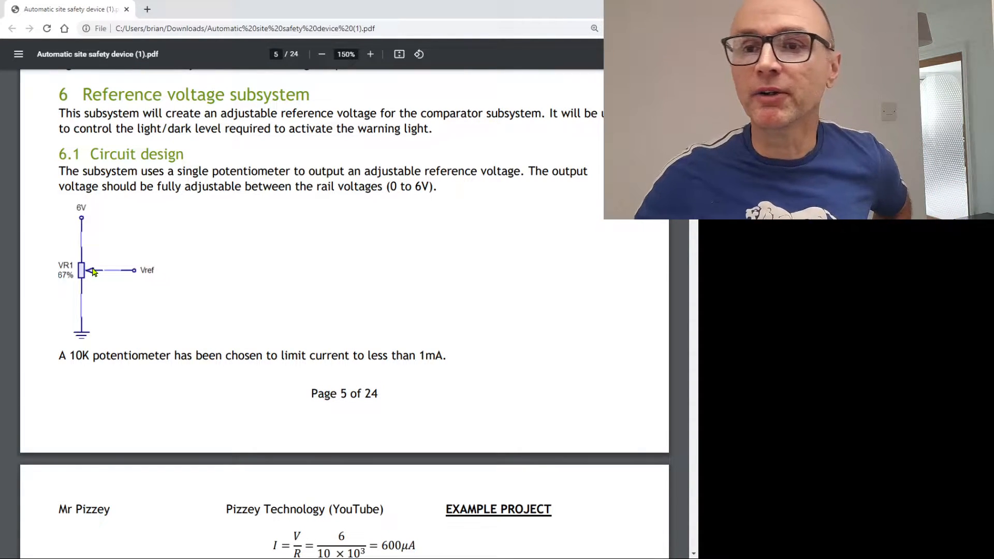
{"action": "scroll", "scroll_direction": "down", "scroll_amount": 3}
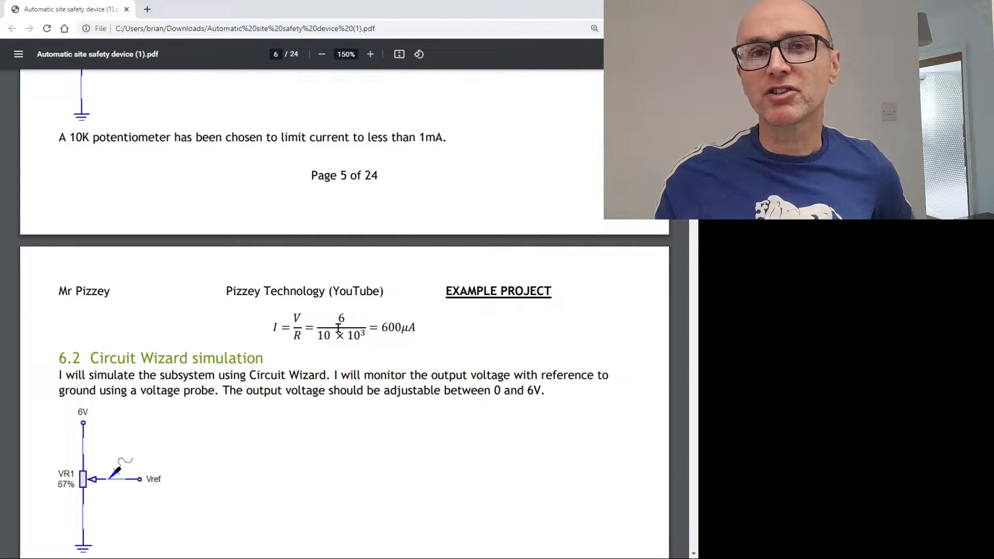
{"action": "mouse_move", "coordinate": [381, 359]}
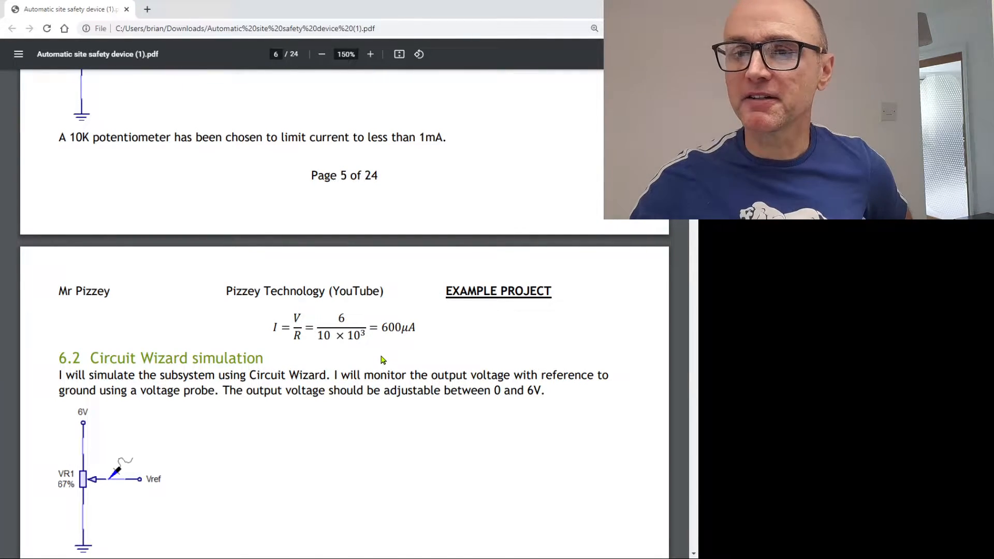
{"action": "scroll", "scroll_direction": "down", "scroll_amount": 3}
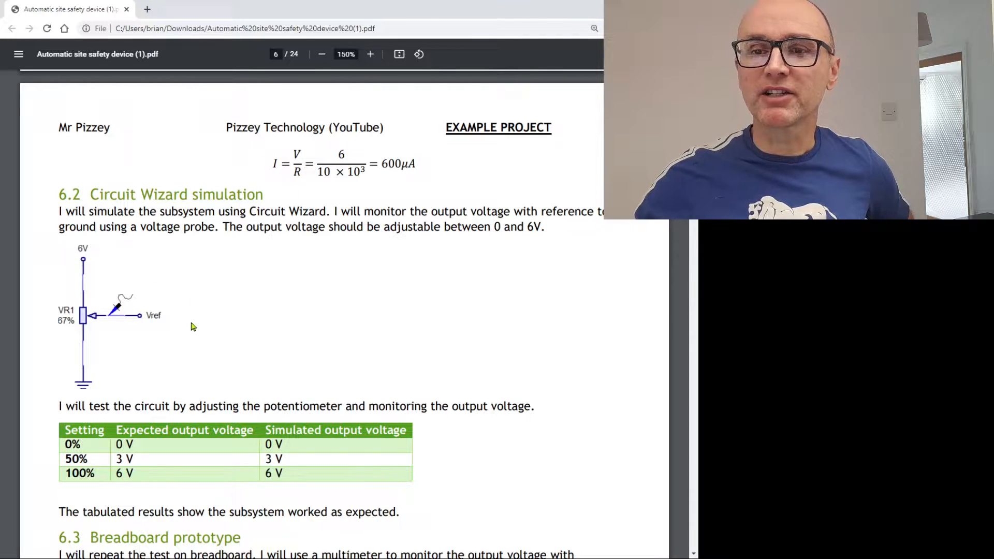
{"action": "scroll", "scroll_direction": "down", "scroll_amount": 3}
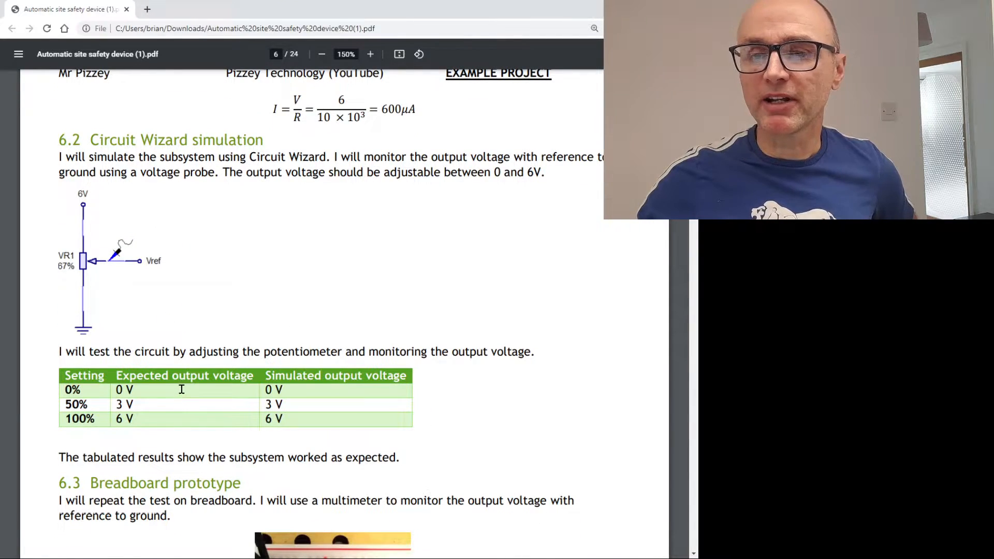
{"action": "scroll", "scroll_direction": "down", "scroll_amount": 3}
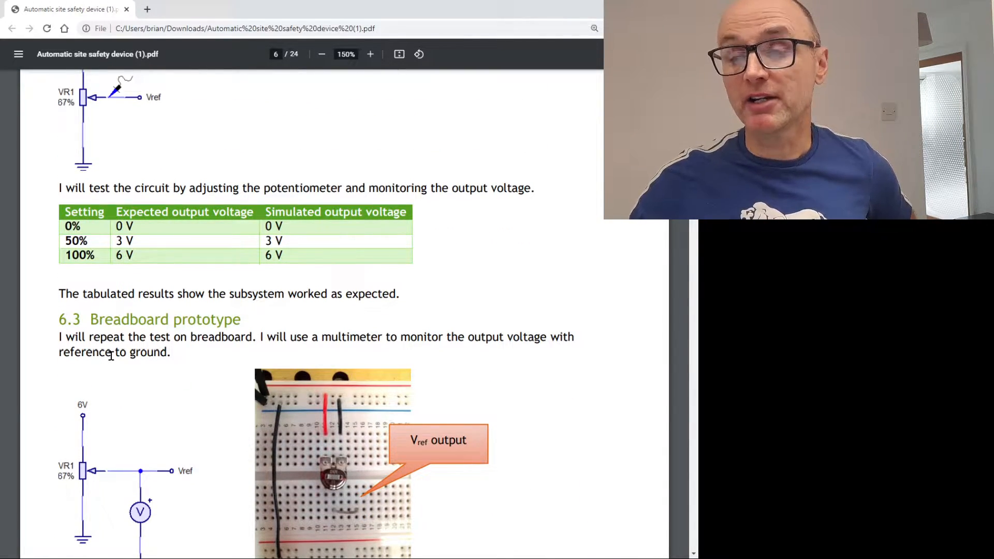
{"action": "scroll", "scroll_direction": "down", "scroll_amount": 3}
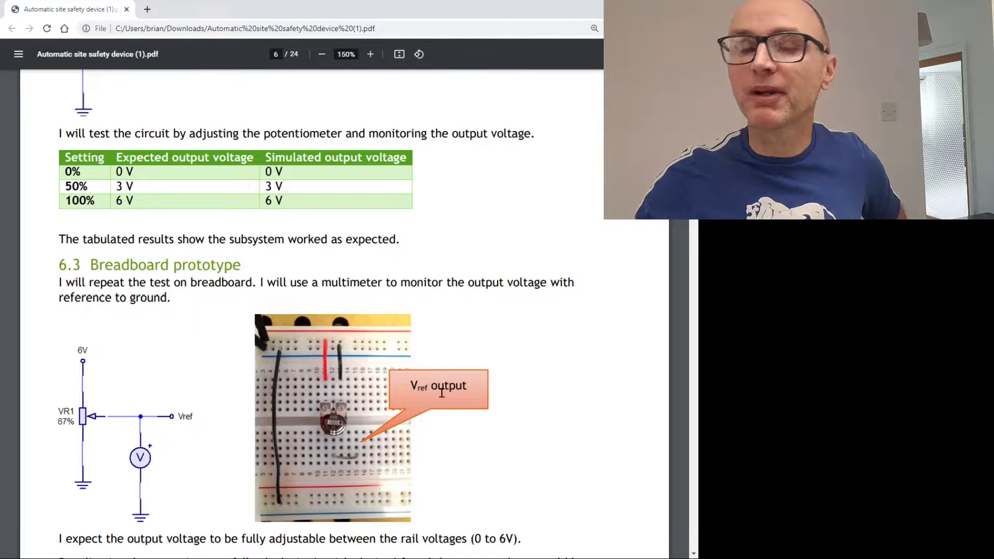
{"action": "scroll", "scroll_direction": "down", "scroll_amount": 3}
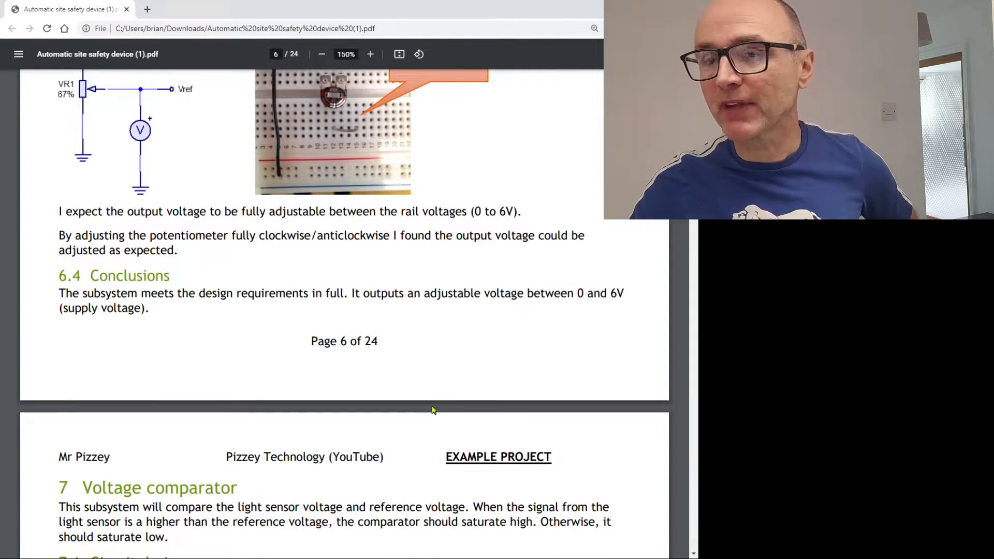
{"action": "scroll", "scroll_direction": "down", "scroll_amount": 3}
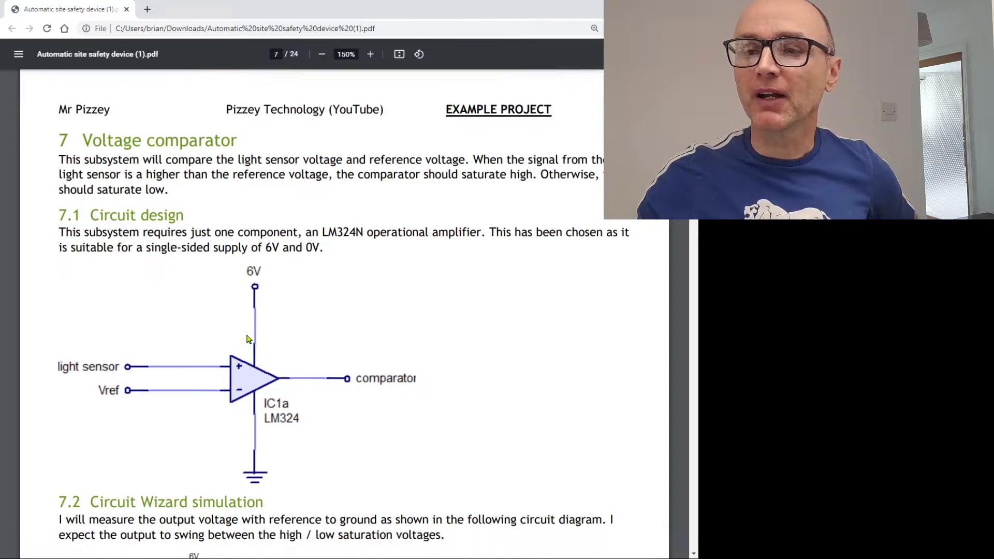
Step: Scroll past the comparator simulation results to page 8's 7.3 Breadboard prototype pinout
{"action": "scroll", "scroll_direction": "down", "scroll_amount": 3}
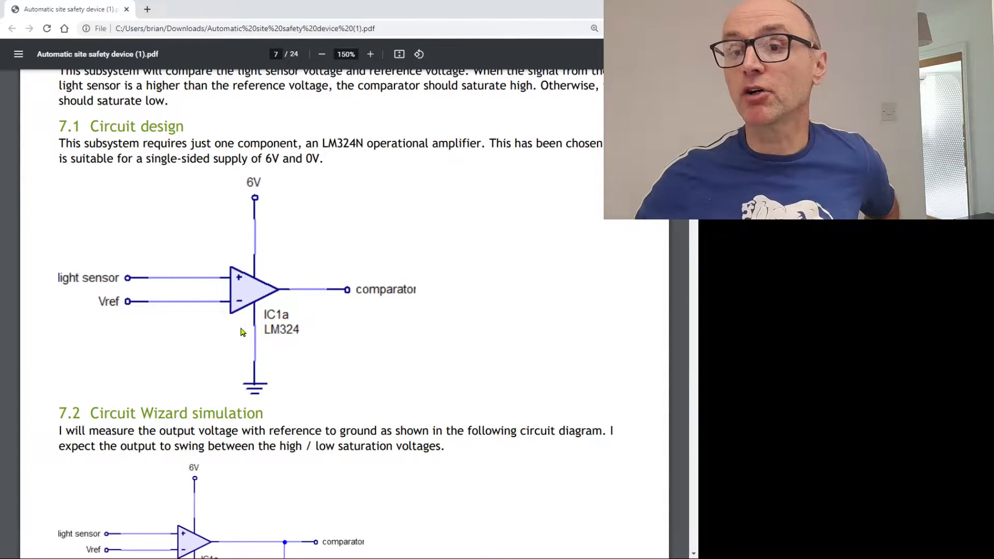
{"action": "scroll", "scroll_direction": "down", "scroll_amount": 3}
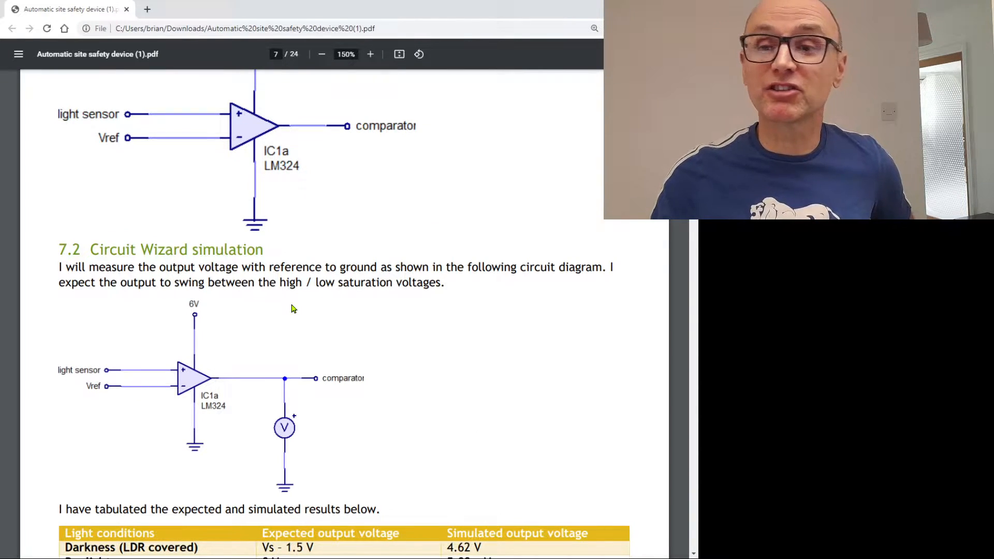
{"action": "scroll", "scroll_direction": "down", "scroll_amount": 3}
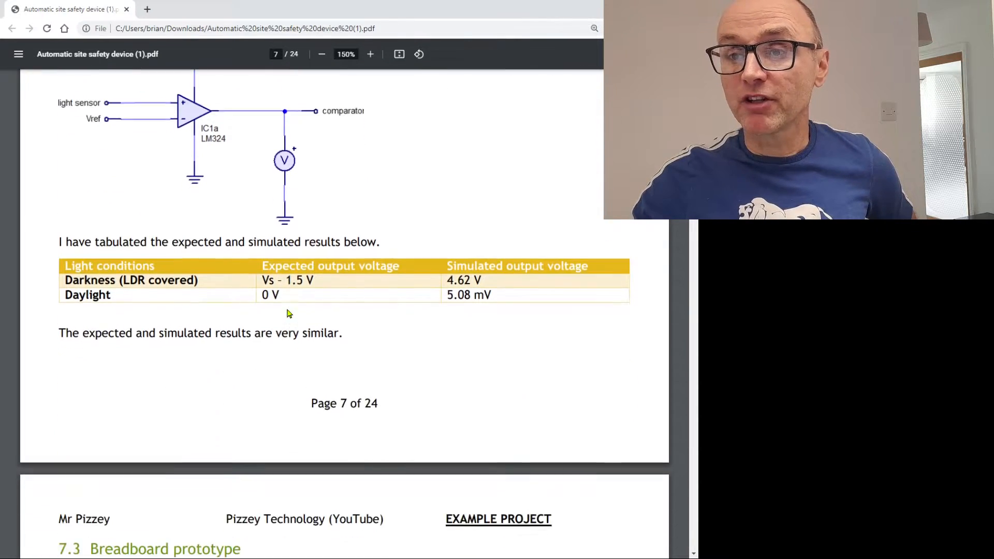
{"action": "scroll", "scroll_direction": "down", "scroll_amount": 3}
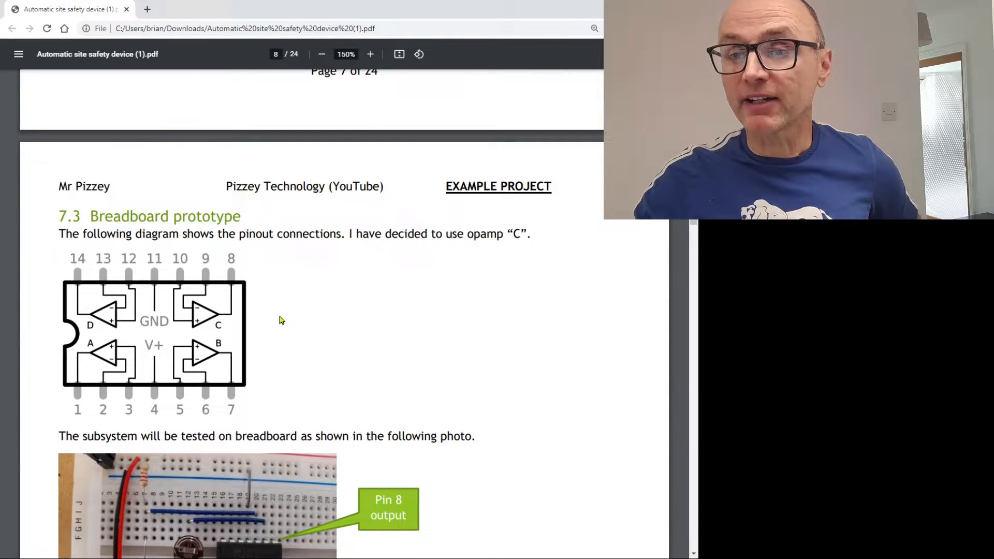
{"action": "mouse_move", "coordinate": [144, 302]}
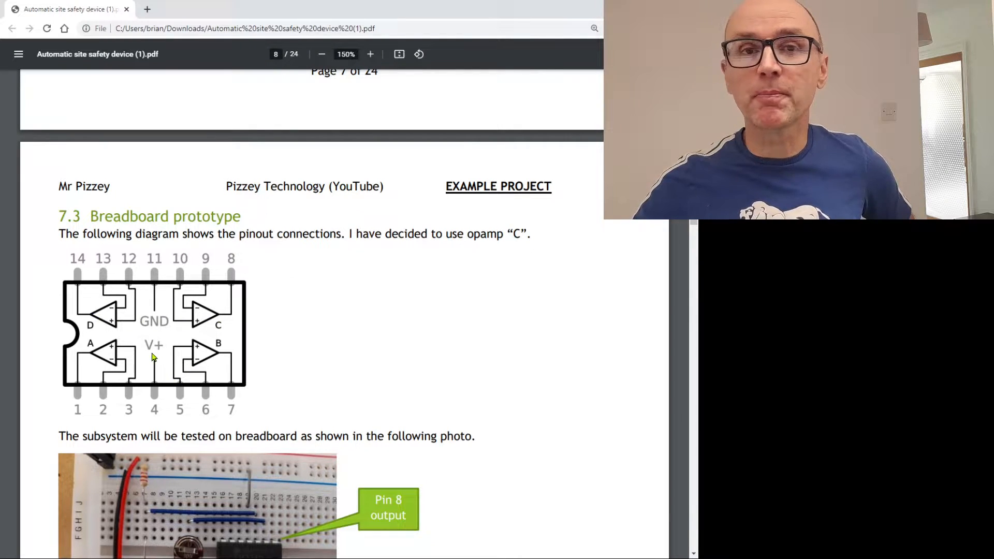
{"action": "mouse_move", "coordinate": [200, 370]}
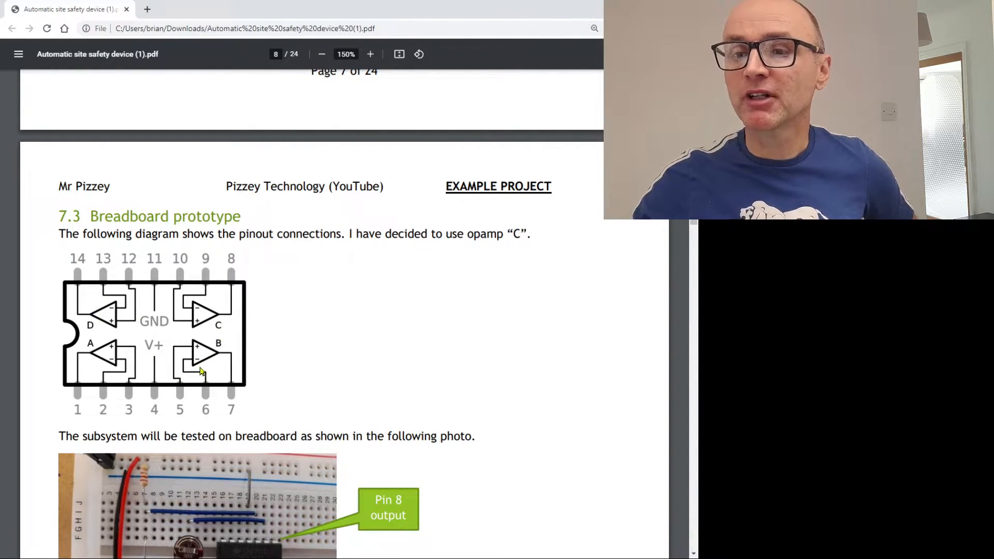
Step: Move past page 8's breadboard photo and conclusions to page 9's test switch truth table
{"action": "scroll", "scroll_direction": "down", "scroll_amount": 3}
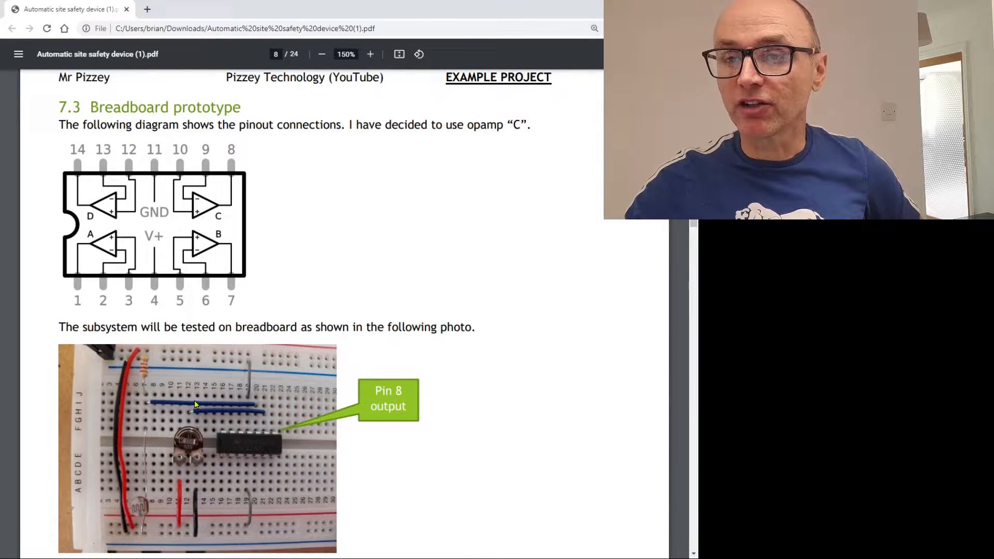
{"action": "mouse_move", "coordinate": [147, 406]}
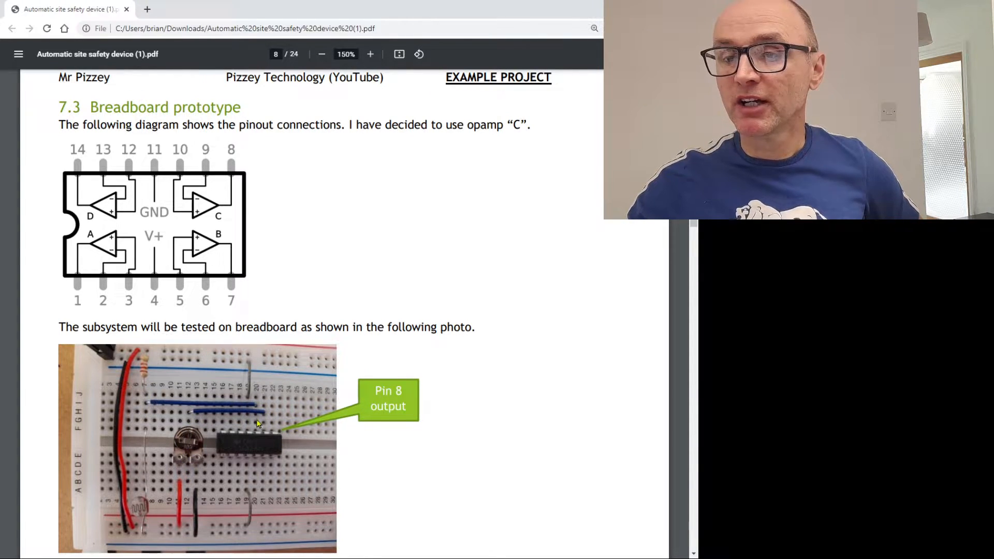
{"action": "mouse_move", "coordinate": [276, 435]}
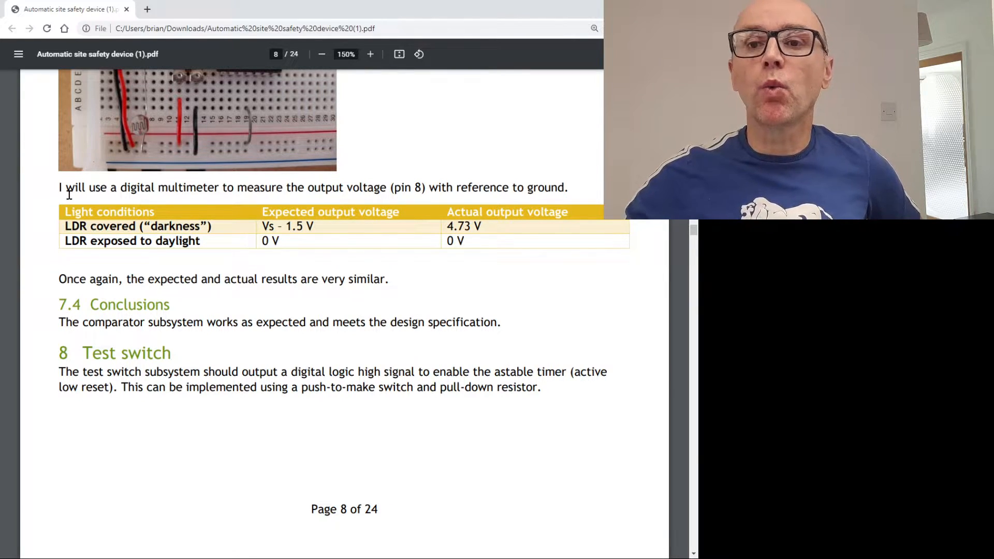
{"action": "left_click_drag", "start_coordinate": [66, 188], "coordinate": [161, 187]}
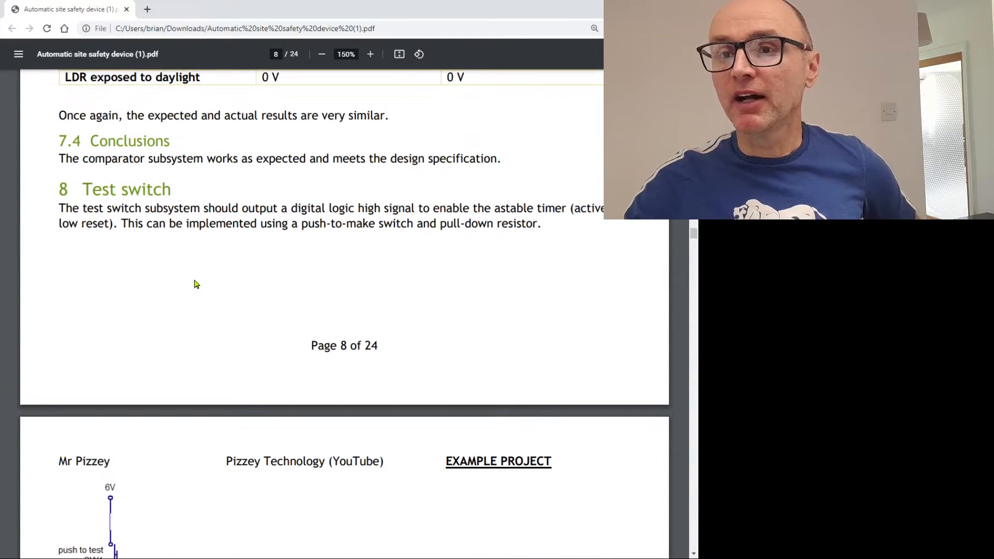
{"action": "scroll", "scroll_direction": "down", "scroll_amount": 3}
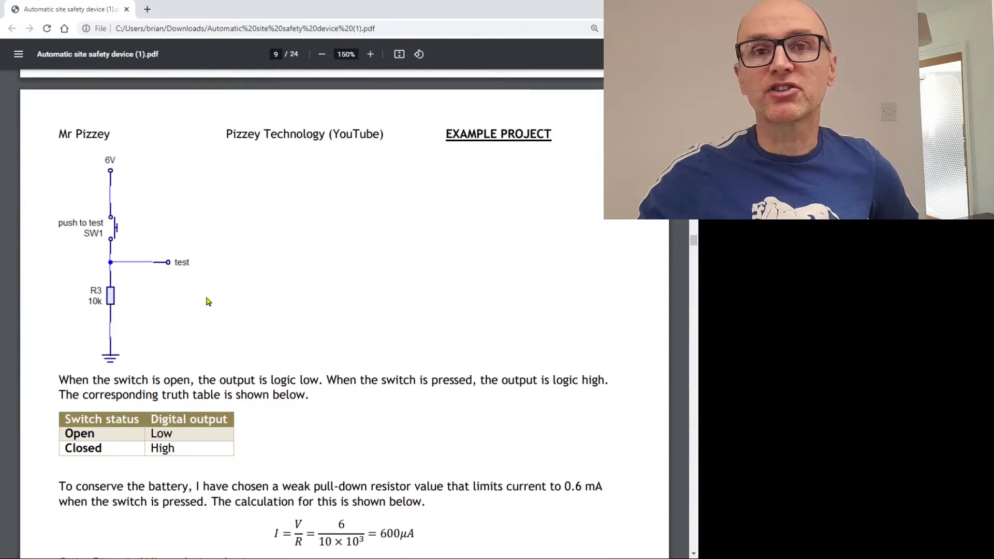
Step: Scroll past the test switch simulation to page 10's breadboard photo and output table
{"action": "scroll", "scroll_direction": "down", "scroll_amount": 3}
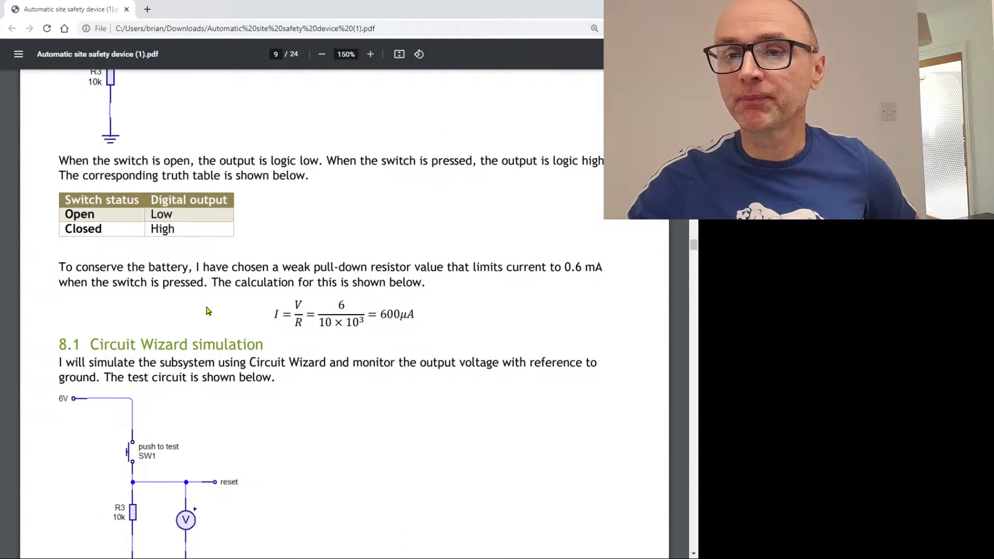
{"action": "scroll", "scroll_direction": "down", "scroll_amount": 3}
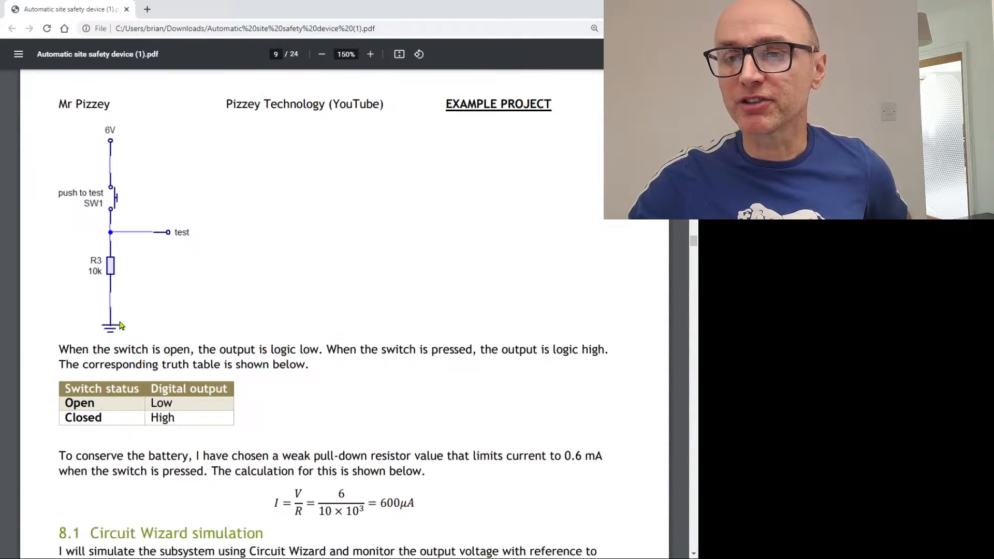
{"action": "scroll", "scroll_direction": "down", "scroll_amount": 3}
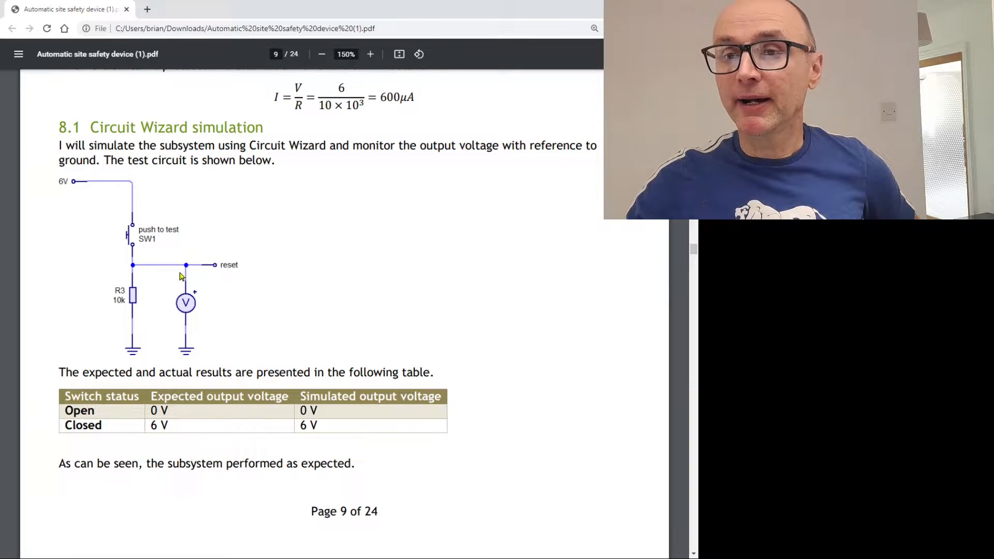
{"action": "scroll", "scroll_direction": "down", "scroll_amount": 3}
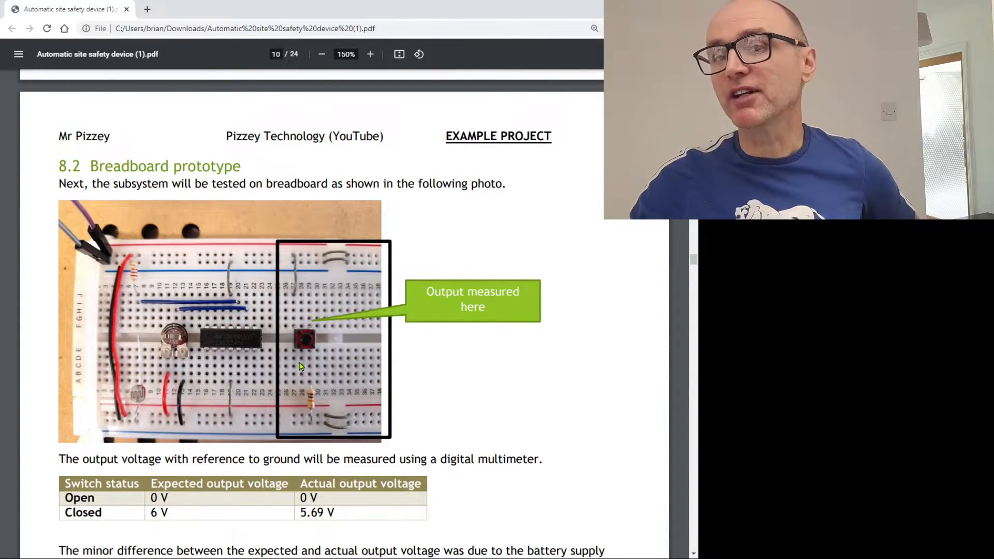
{"action": "scroll", "scroll_direction": "down", "scroll_amount": 3}
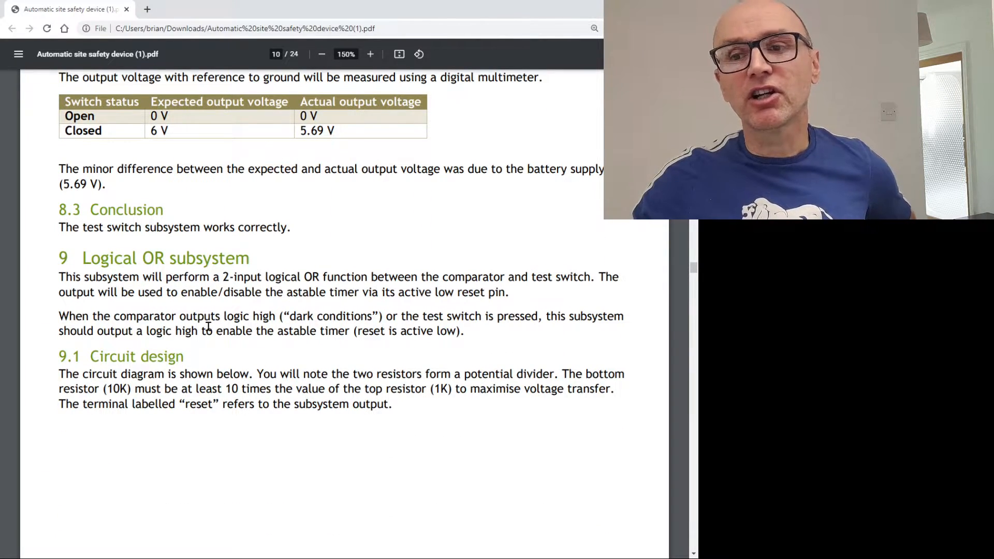
Step: Scroll to page 11's prototype testing table and the 10 Astable timer 555 pinout
{"action": "scroll", "scroll_direction": "down", "scroll_amount": 3}
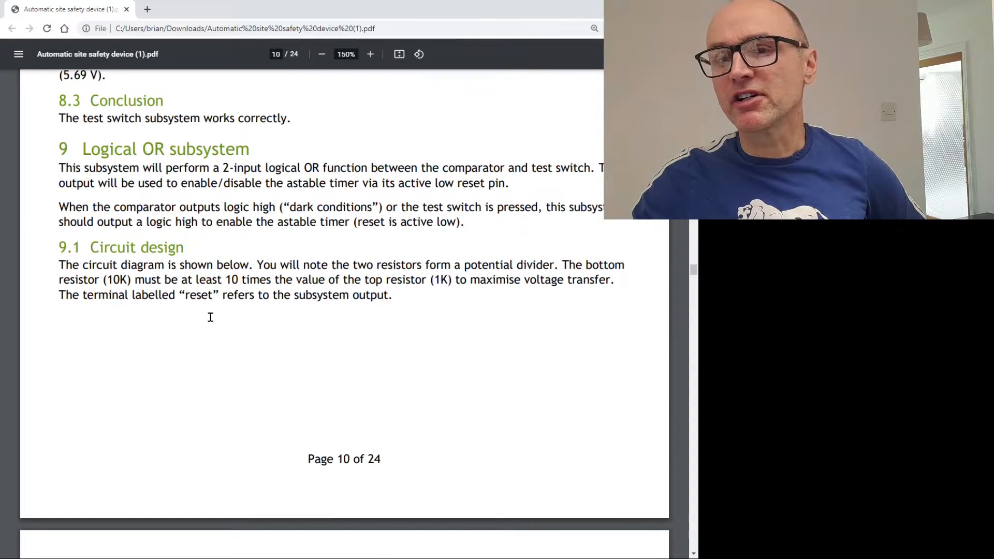
{"action": "scroll", "scroll_direction": "down", "scroll_amount": 3}
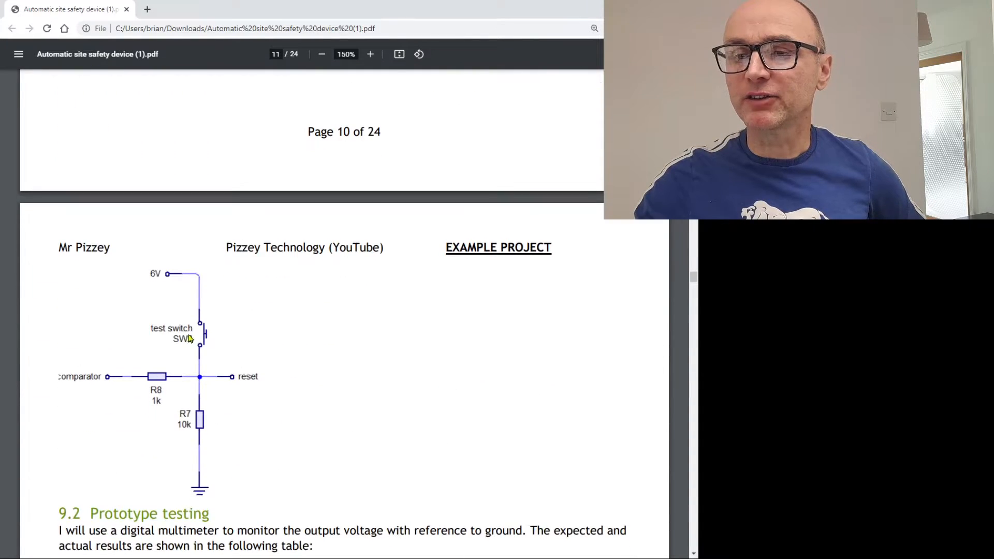
{"action": "scroll", "scroll_direction": "down", "scroll_amount": 3}
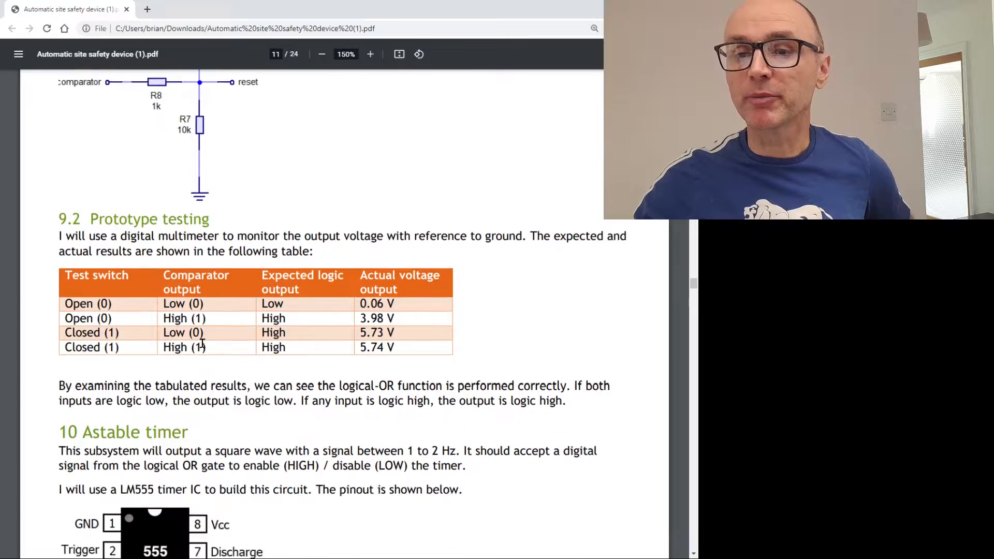
{"action": "scroll", "scroll_direction": "down", "scroll_amount": 3}
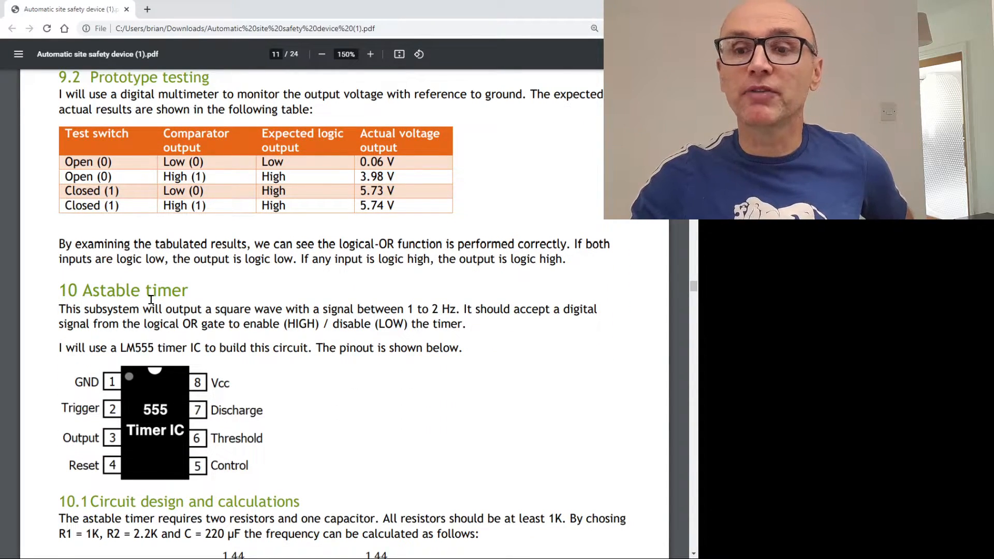
Step: Scroll past the astable timer simulation, breadboard prototype and testing plan to page 15's test photo
{"action": "scroll", "scroll_direction": "down", "scroll_amount": 3}
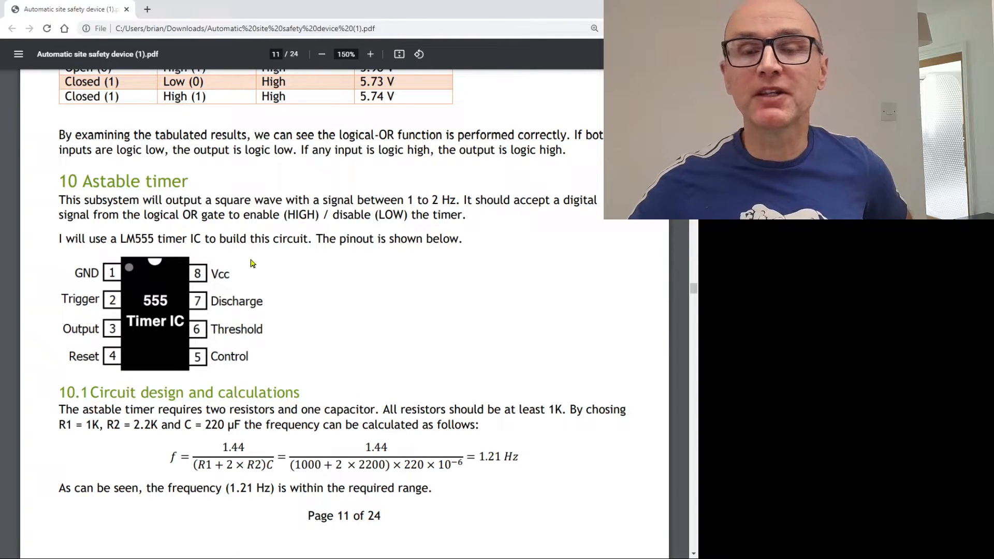
{"action": "scroll", "scroll_direction": "down", "scroll_amount": 3}
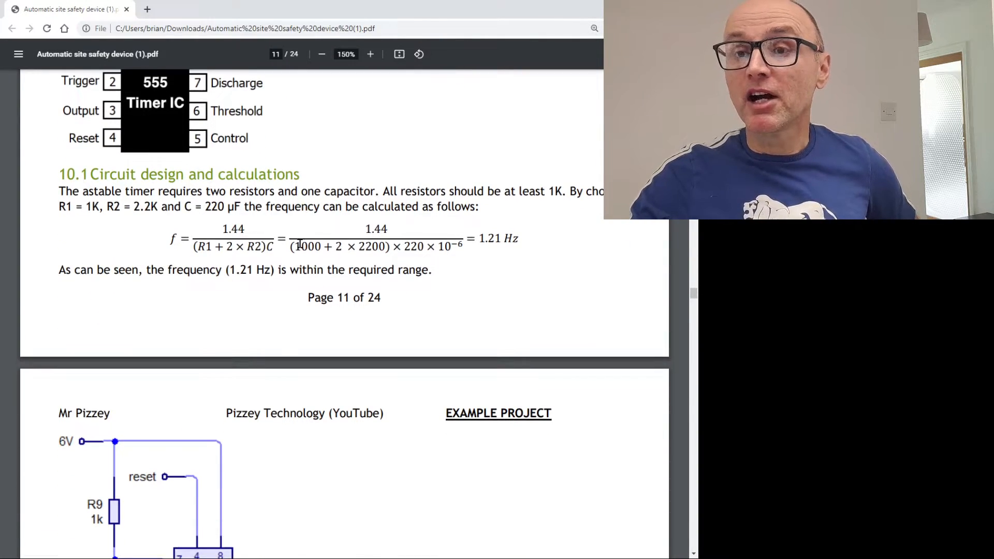
{"action": "scroll", "scroll_direction": "down", "scroll_amount": 3}
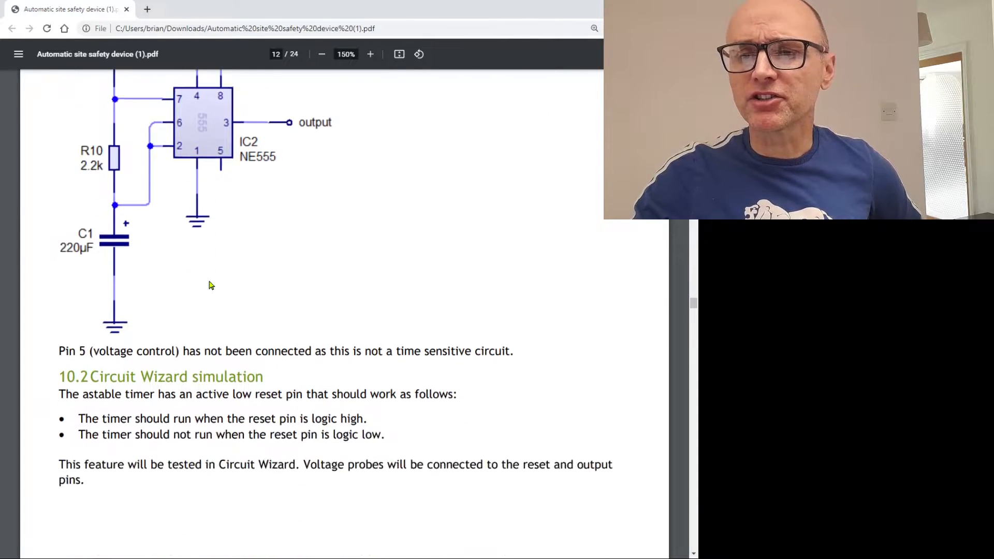
{"action": "scroll", "scroll_direction": "down", "scroll_amount": 3}
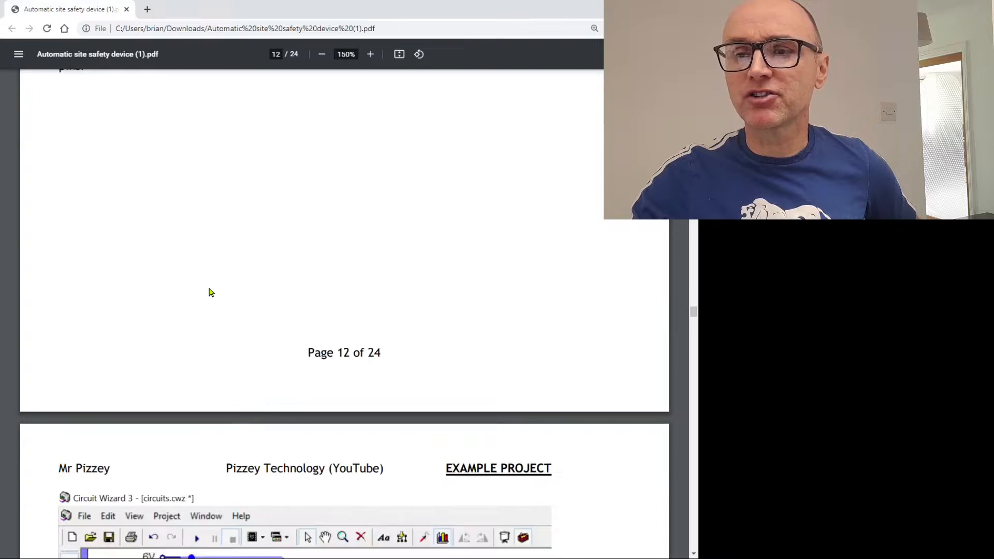
{"action": "scroll", "scroll_direction": "down", "scroll_amount": 3}
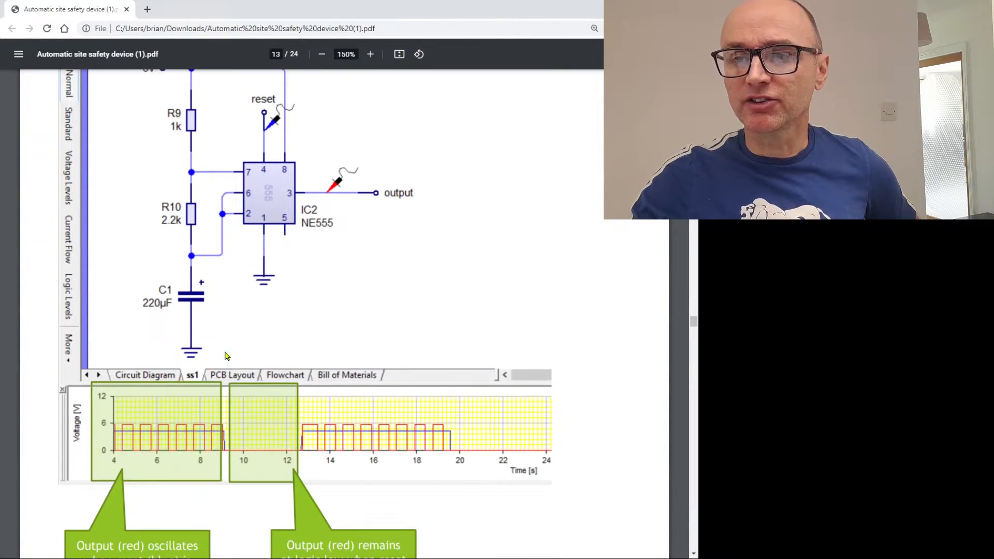
{"action": "scroll", "scroll_direction": "down", "scroll_amount": 3}
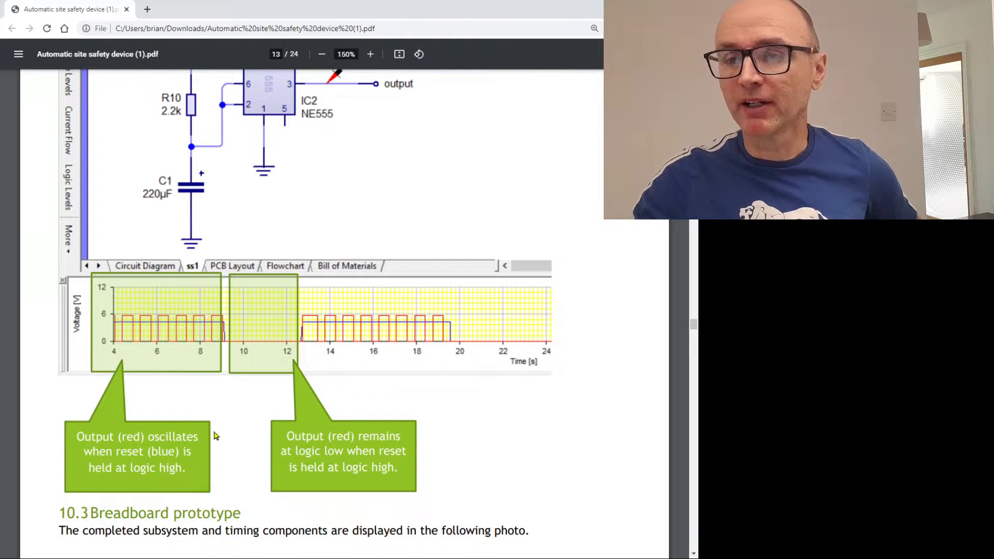
{"action": "mouse_move", "coordinate": [136, 313]}
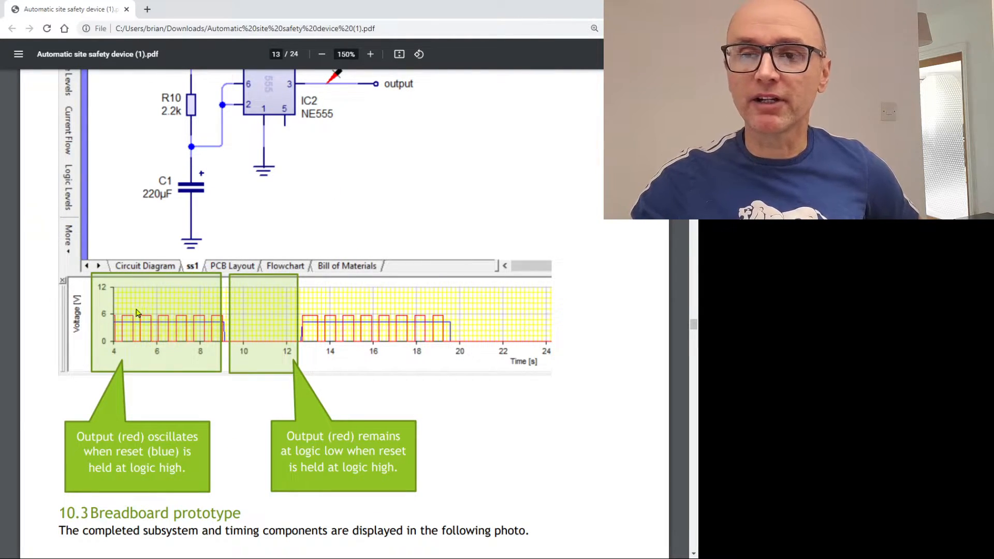
{"action": "scroll", "scroll_direction": "down", "scroll_amount": 3}
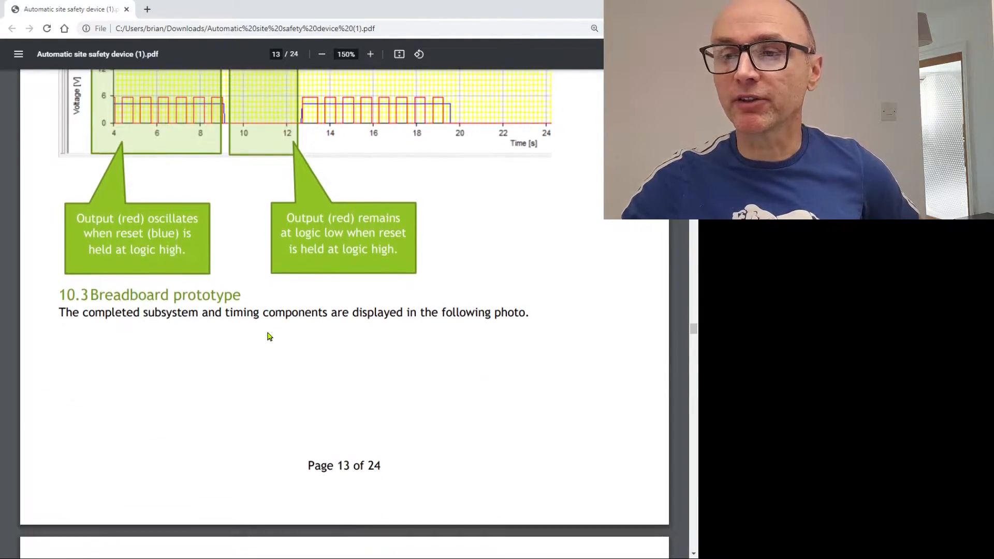
{"action": "scroll", "scroll_direction": "down", "scroll_amount": 3}
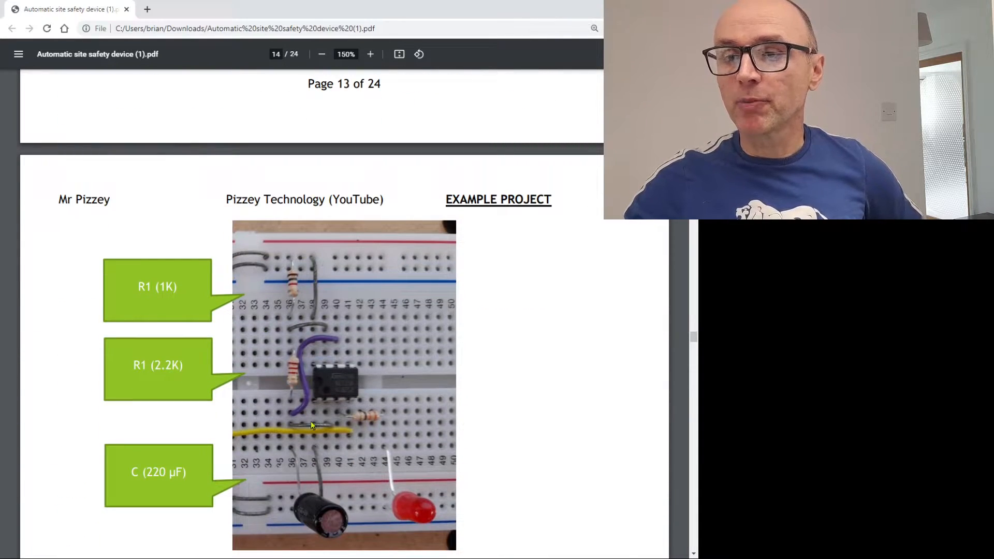
{"action": "scroll", "scroll_direction": "down", "scroll_amount": 3}
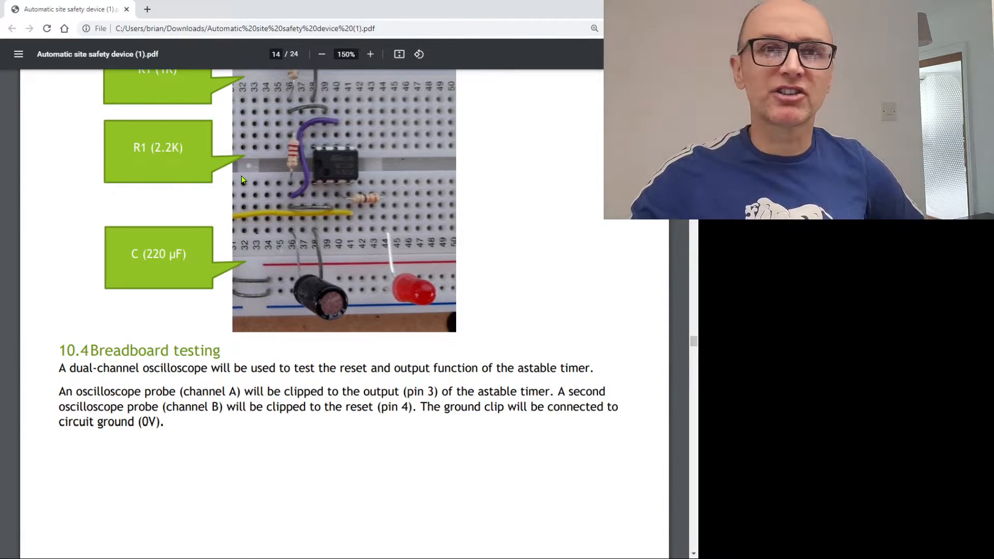
{"action": "scroll", "scroll_direction": "down", "scroll_amount": 3}
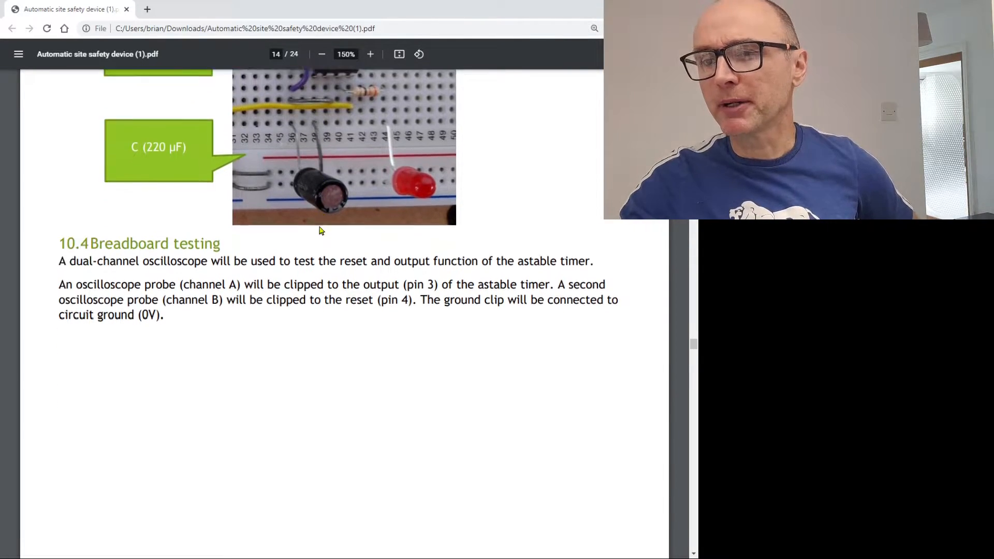
{"action": "scroll", "scroll_direction": "down", "scroll_amount": 3}
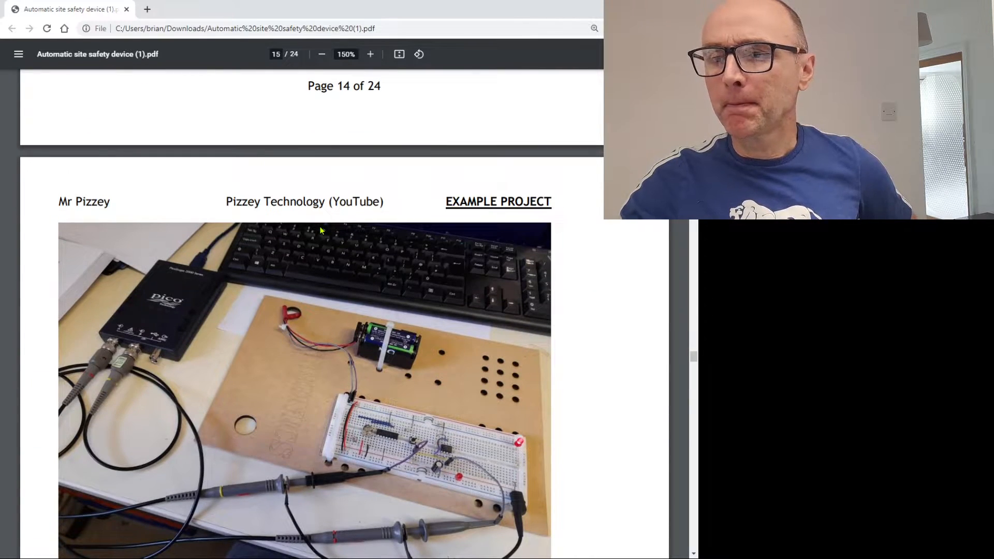
Step: Scroll to page 16's annotated reset and astable timer traces and time-ruler note
{"action": "scroll", "scroll_direction": "down", "scroll_amount": 3}
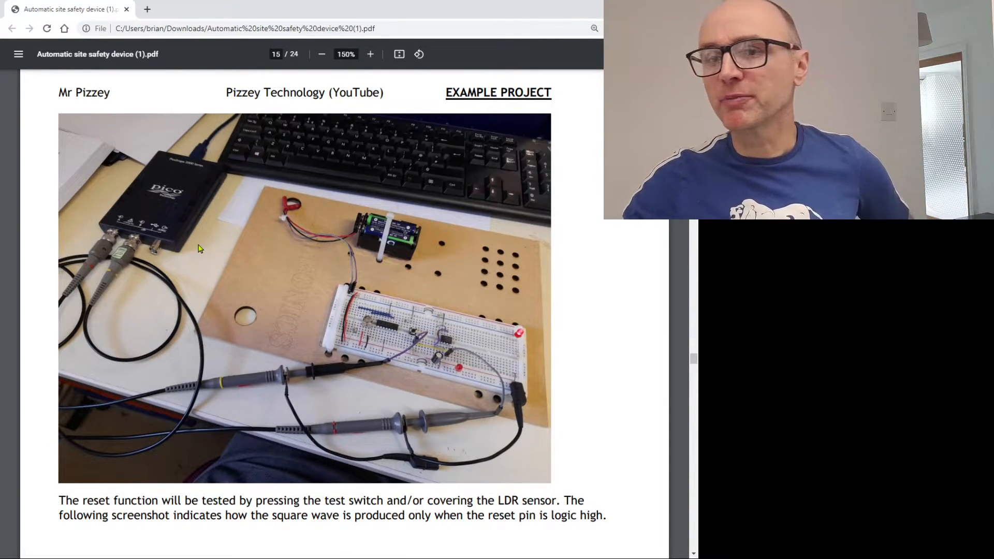
{"action": "mouse_move", "coordinate": [212, 226]}
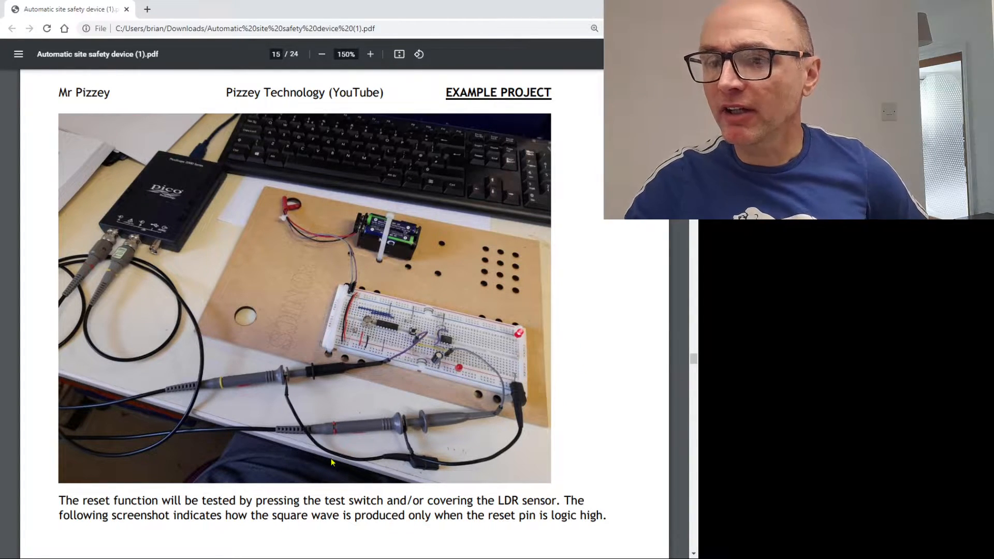
{"action": "scroll", "scroll_direction": "down", "scroll_amount": 3}
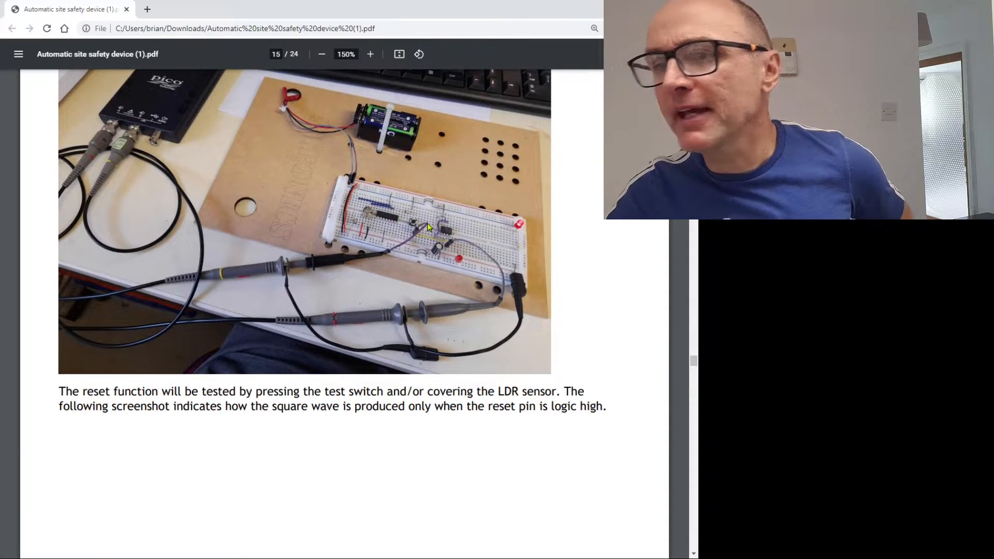
{"action": "scroll", "scroll_direction": "down", "scroll_amount": 3}
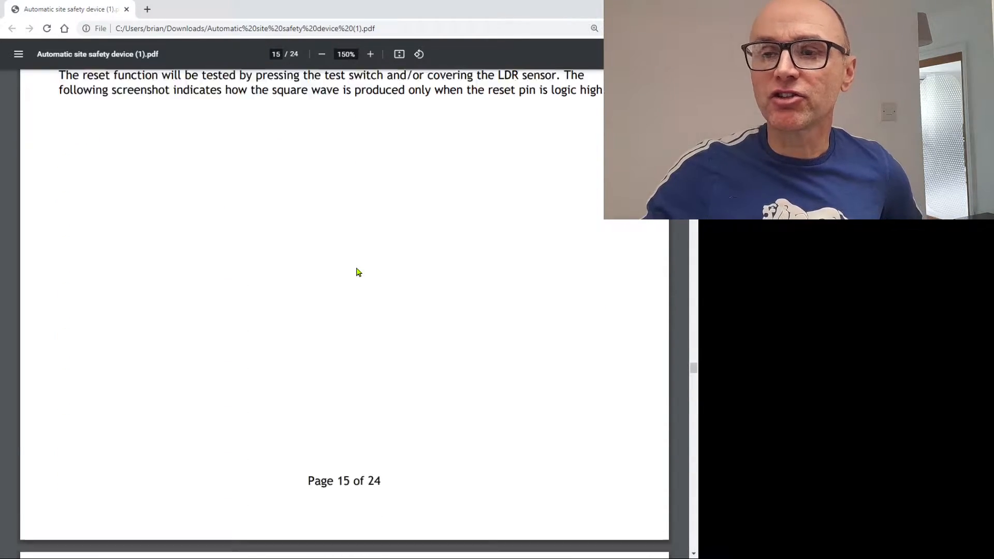
{"action": "scroll", "scroll_direction": "down", "scroll_amount": 3}
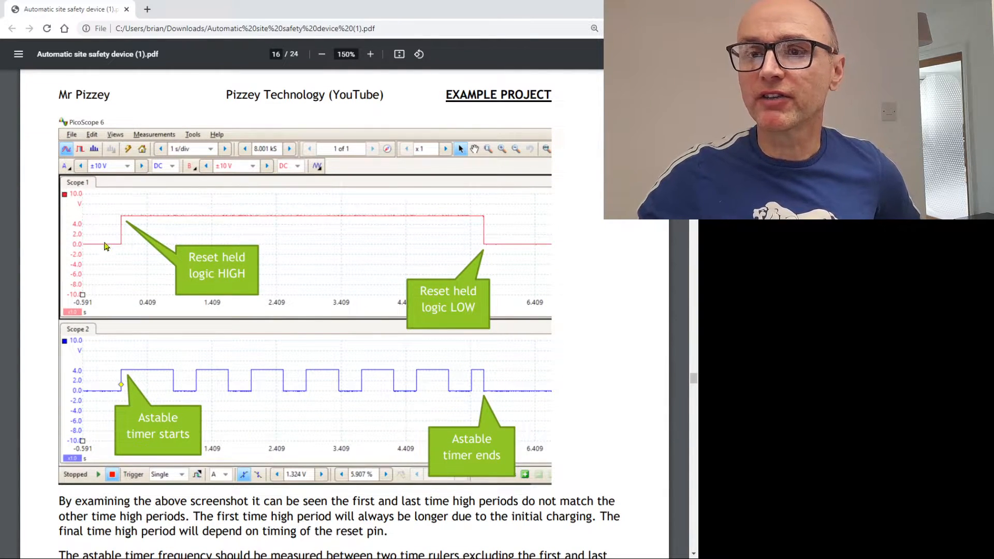
{"action": "mouse_move", "coordinate": [315, 268]}
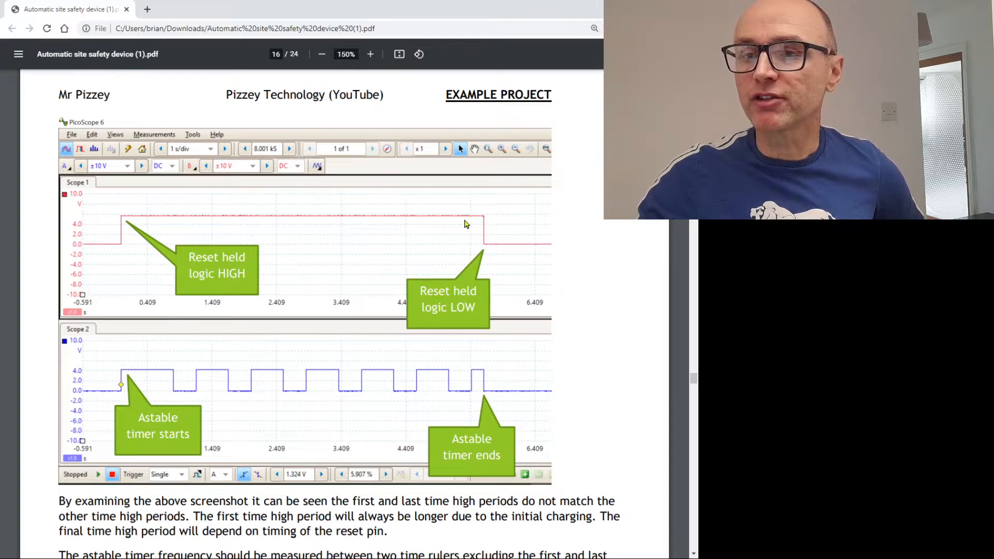
{"action": "mouse_move", "coordinate": [399, 398]}
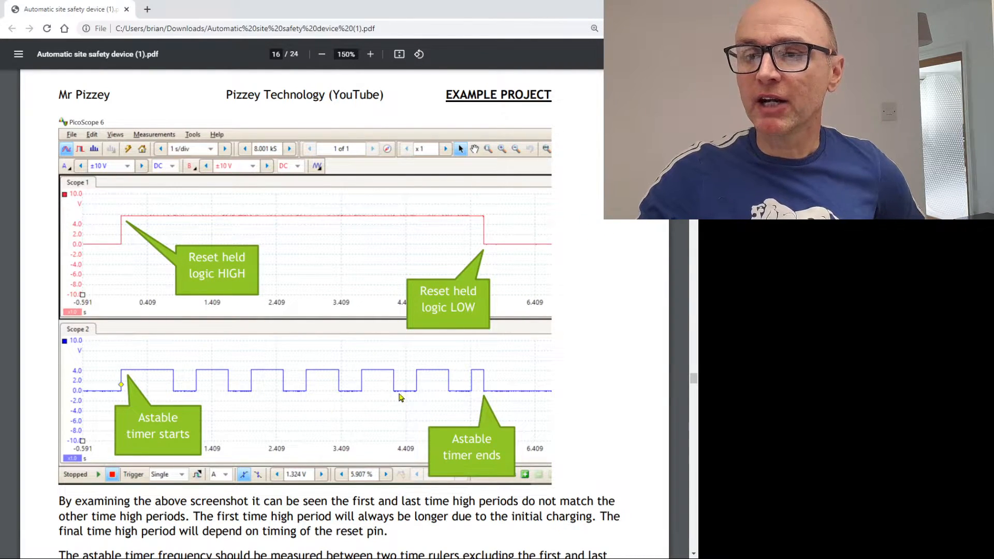
{"action": "scroll", "scroll_direction": "down", "scroll_amount": 3}
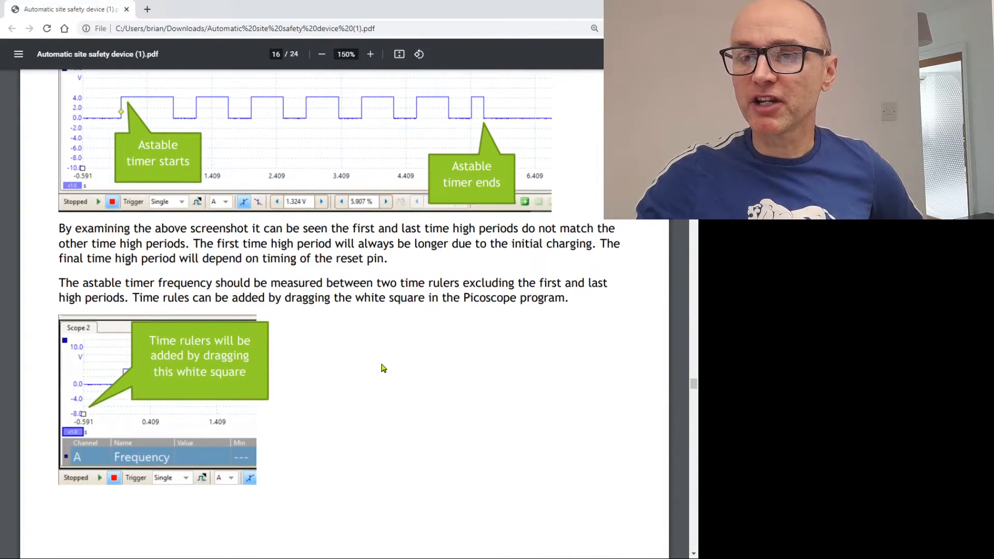
{"action": "scroll", "scroll_direction": "down", "scroll_amount": 3}
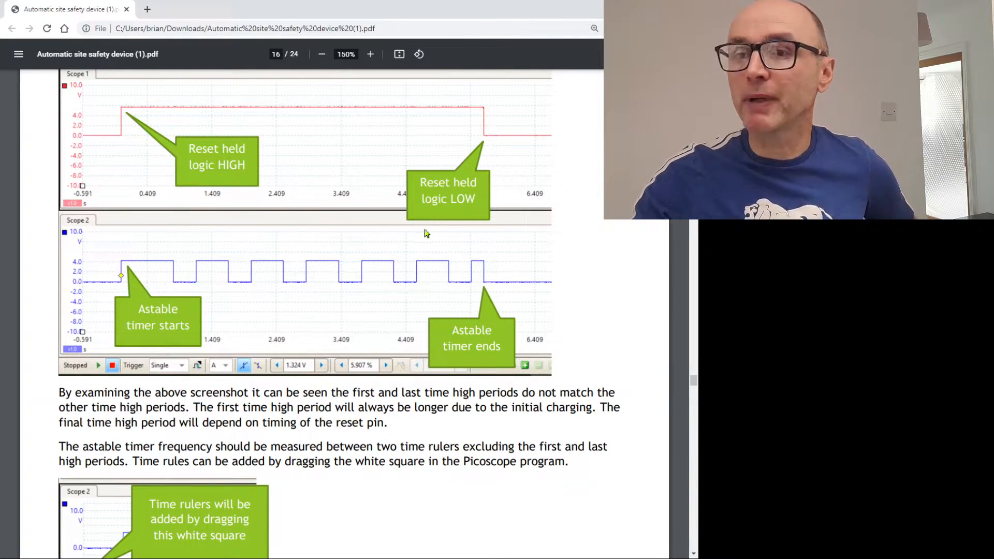
{"action": "mouse_move", "coordinate": [87, 264]}
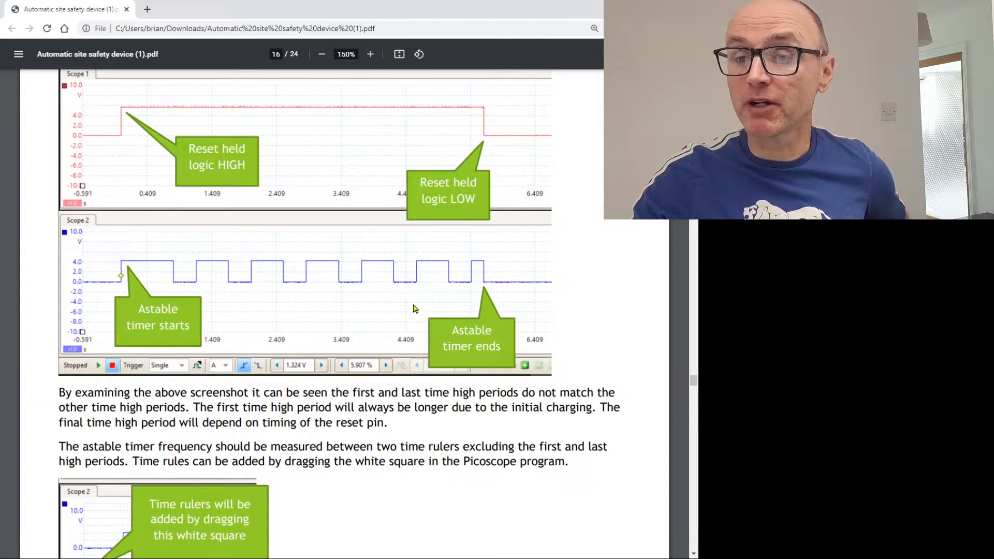
{"action": "scroll", "scroll_direction": "down", "scroll_amount": 3}
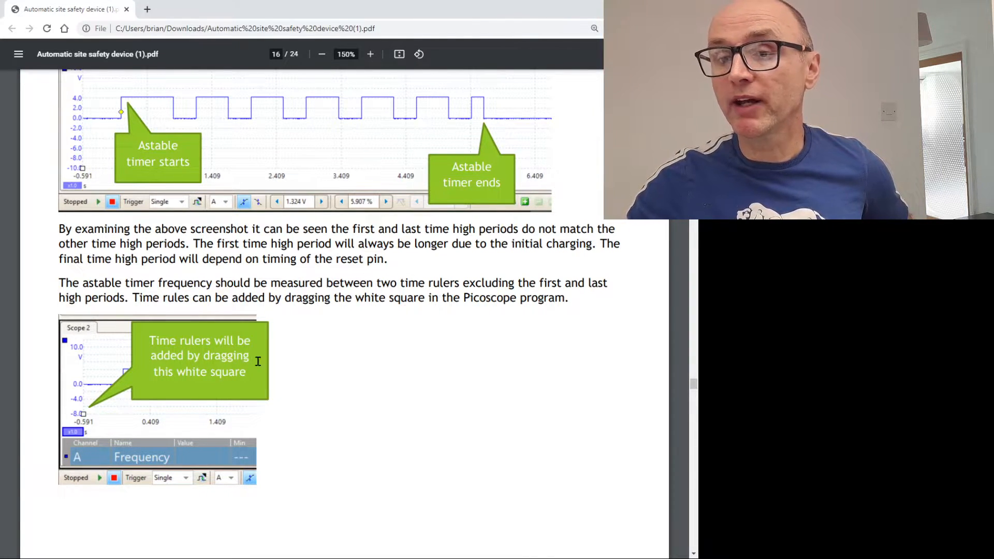
Step: Scroll past the 1.168 Hz frequency result to page 17's Output transducer (LED) section
{"action": "scroll", "scroll_direction": "down", "scroll_amount": 3}
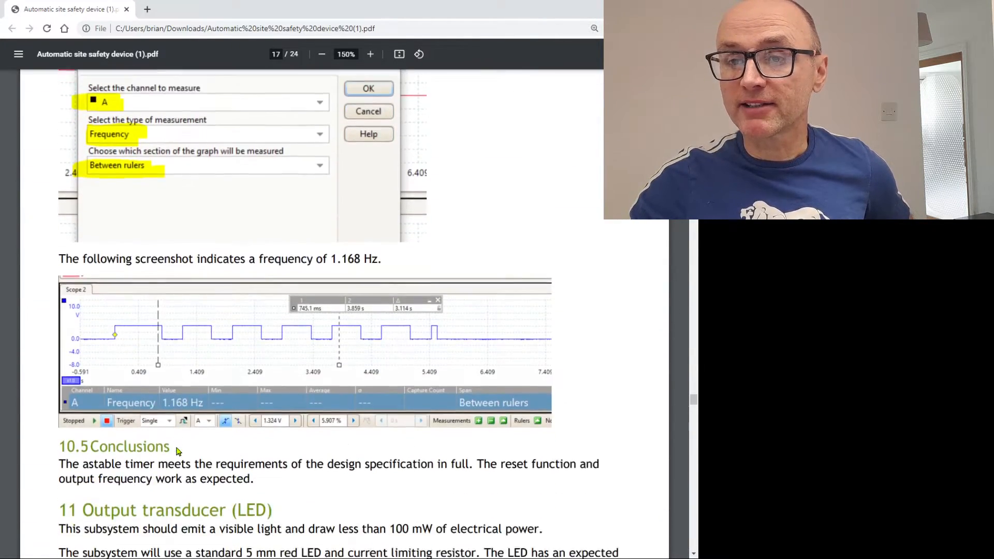
{"action": "scroll", "scroll_direction": "down", "scroll_amount": 3}
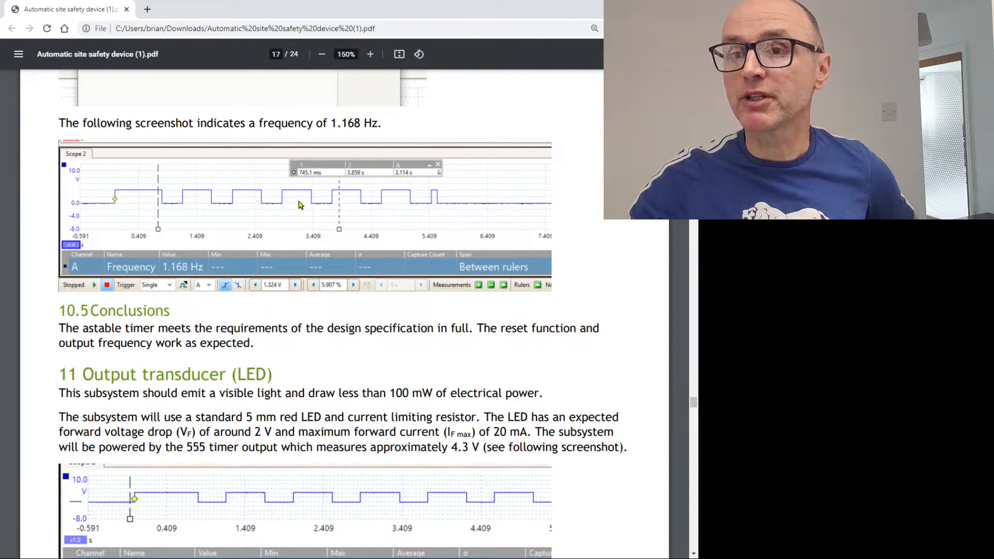
{"action": "scroll", "scroll_direction": "down", "scroll_amount": 3}
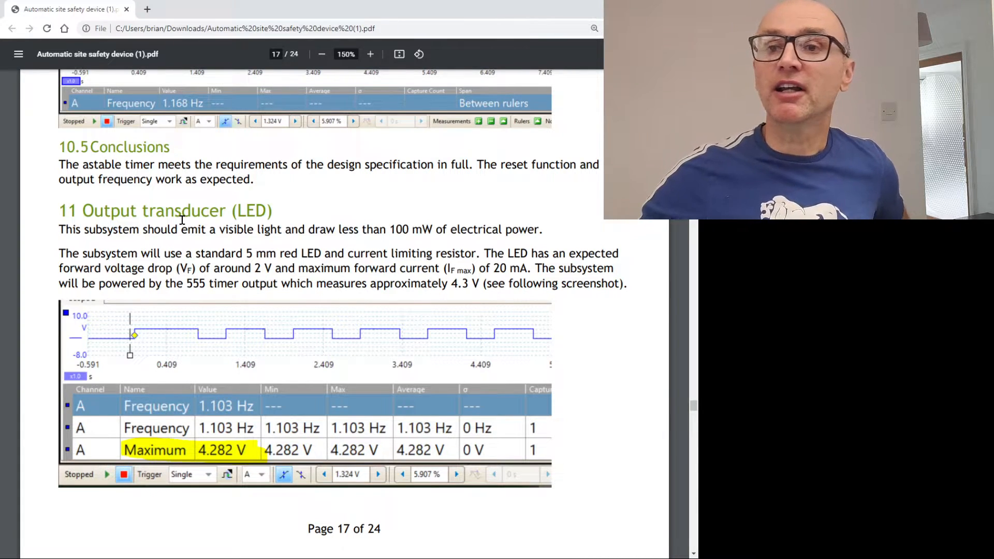
{"action": "scroll", "scroll_direction": "down", "scroll_amount": 3}
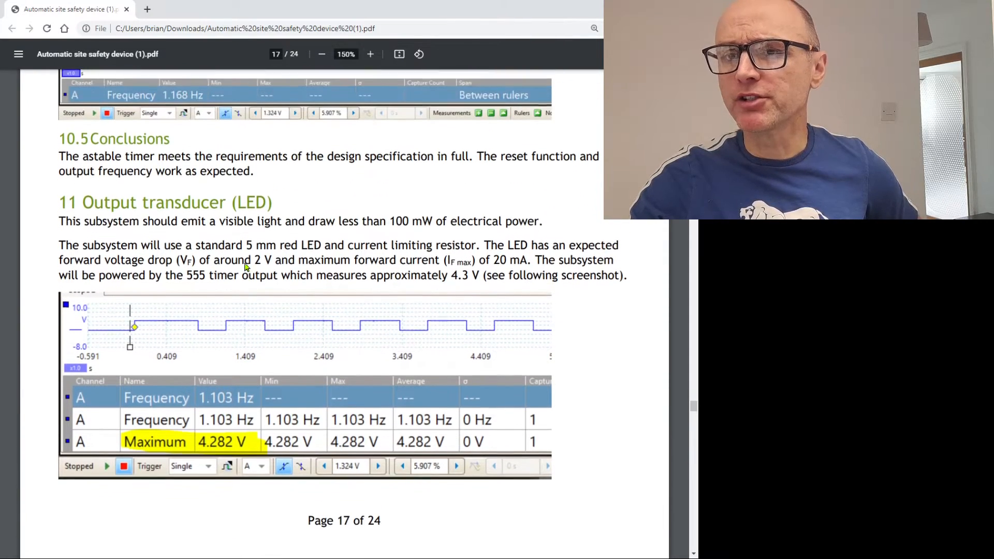
{"action": "scroll", "scroll_direction": "down", "scroll_amount": 3}
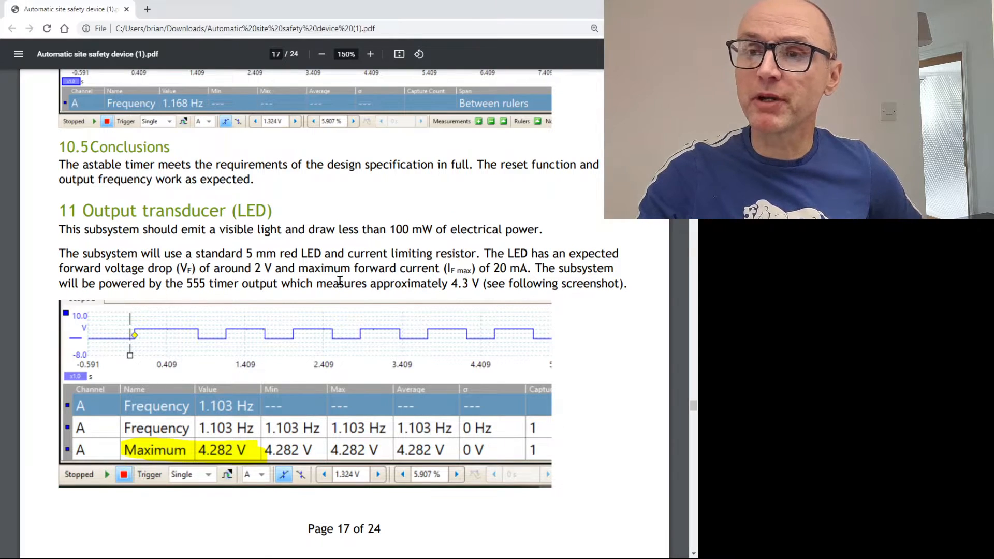
{"action": "scroll", "scroll_direction": "down", "scroll_amount": 3}
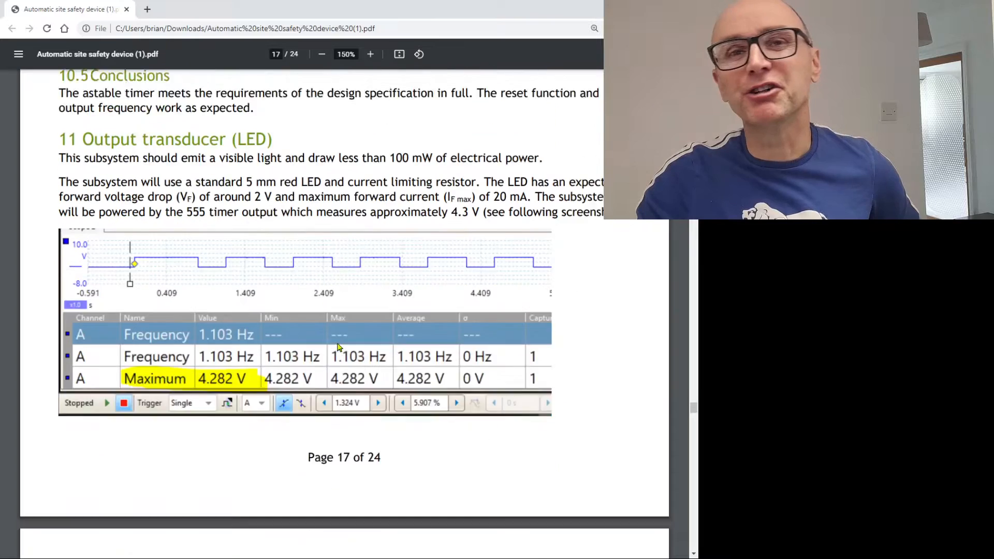
Step: Scroll through pages 18–19 to page 20's 2.411 V trace and 10.959 mA calculation
{"action": "scroll", "scroll_direction": "down", "scroll_amount": 3}
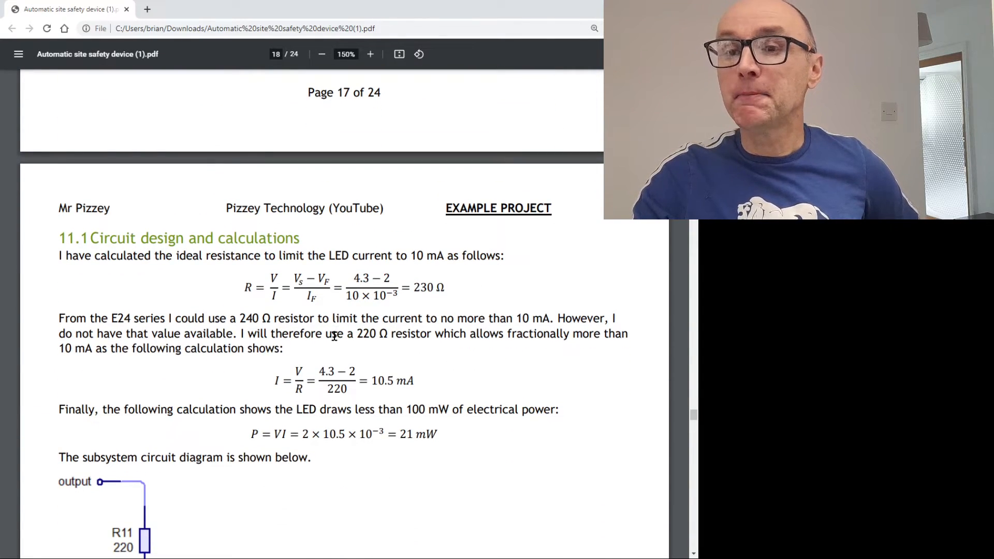
{"action": "scroll", "scroll_direction": "down", "scroll_amount": 3}
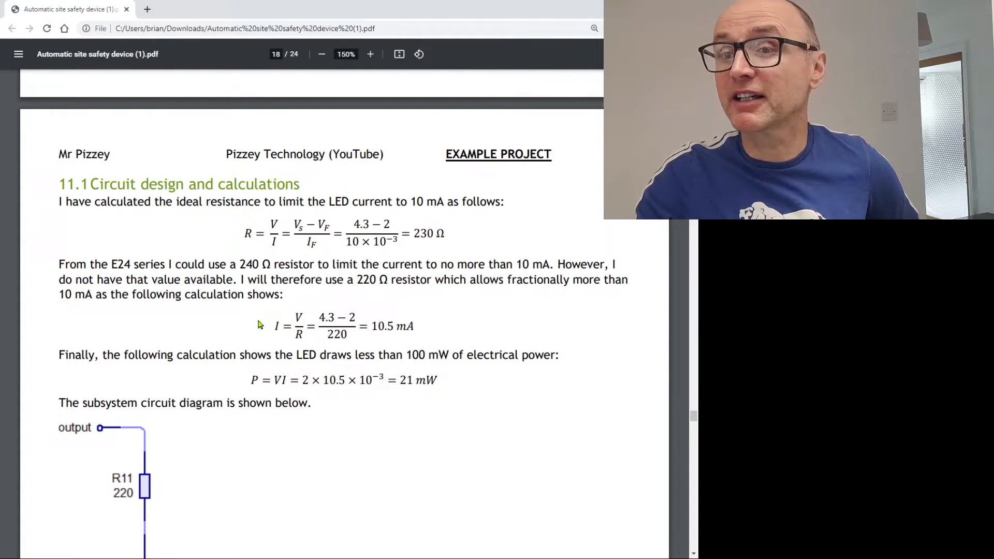
{"action": "scroll", "scroll_direction": "down", "scroll_amount": 3}
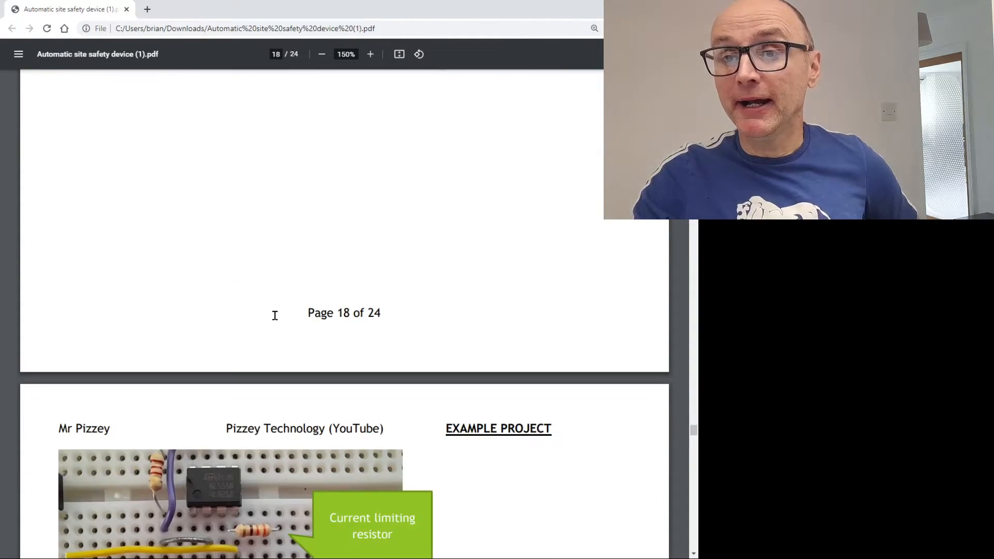
{"action": "scroll", "scroll_direction": "down", "scroll_amount": 3}
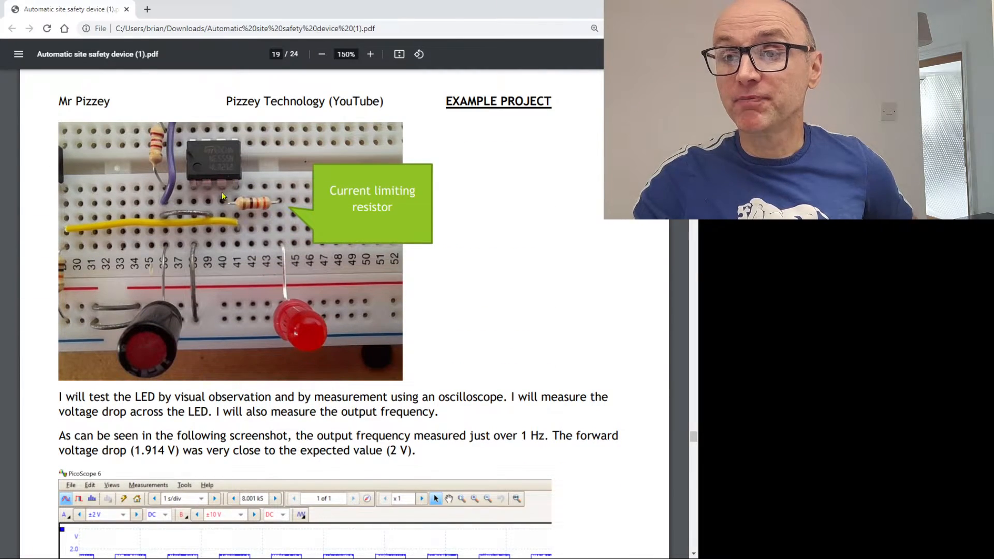
{"action": "scroll", "scroll_direction": "down", "scroll_amount": 3}
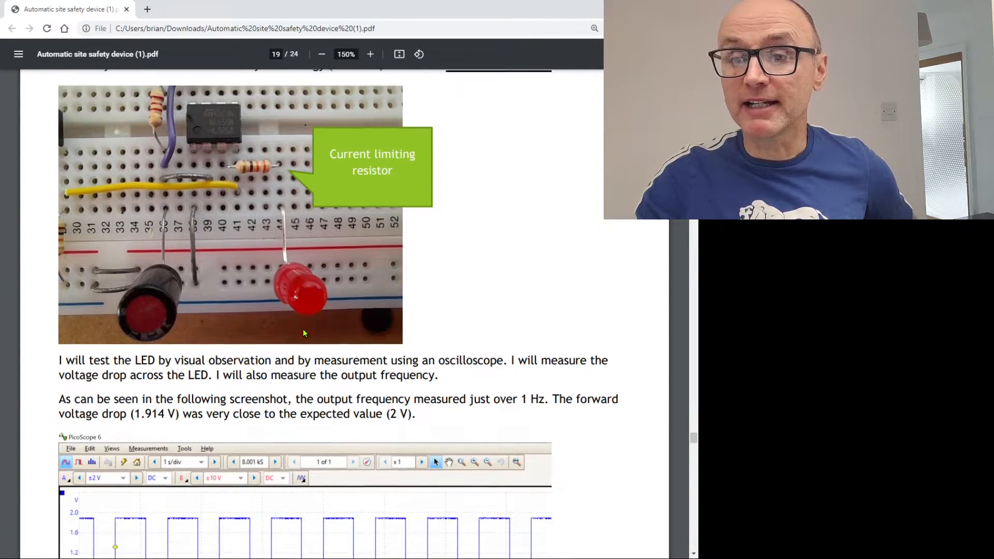
{"action": "scroll", "scroll_direction": "down", "scroll_amount": 3}
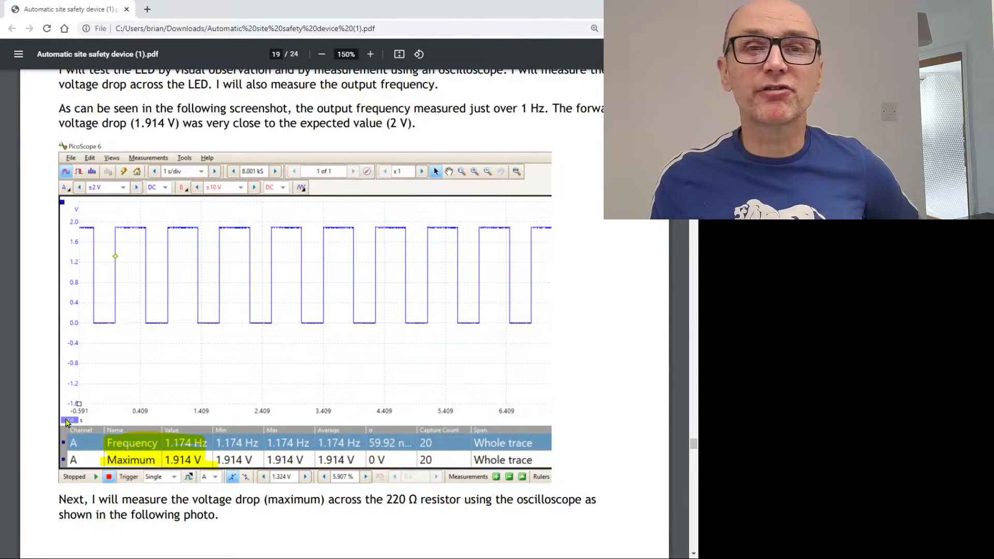
{"action": "mouse_move", "coordinate": [155, 386]}
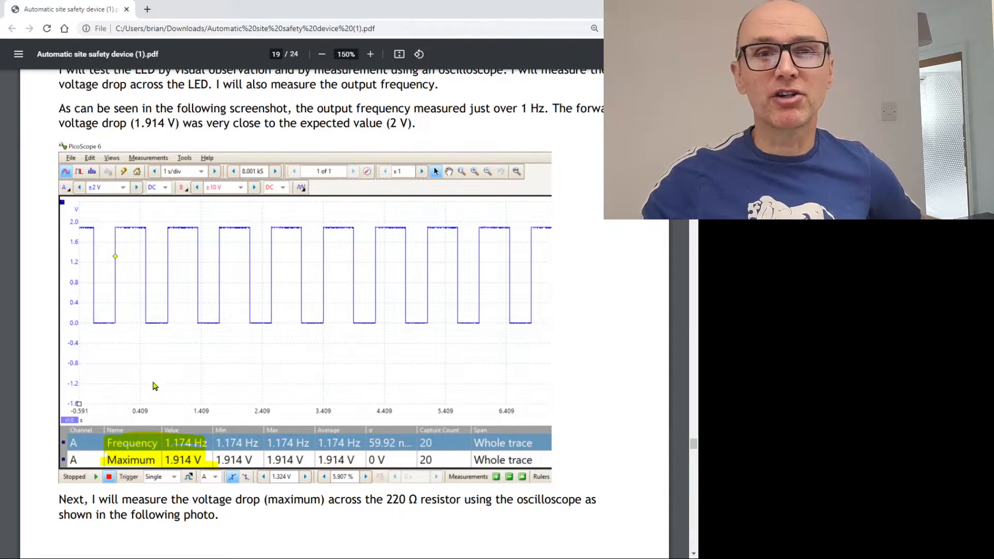
{"action": "mouse_move", "coordinate": [184, 345]}
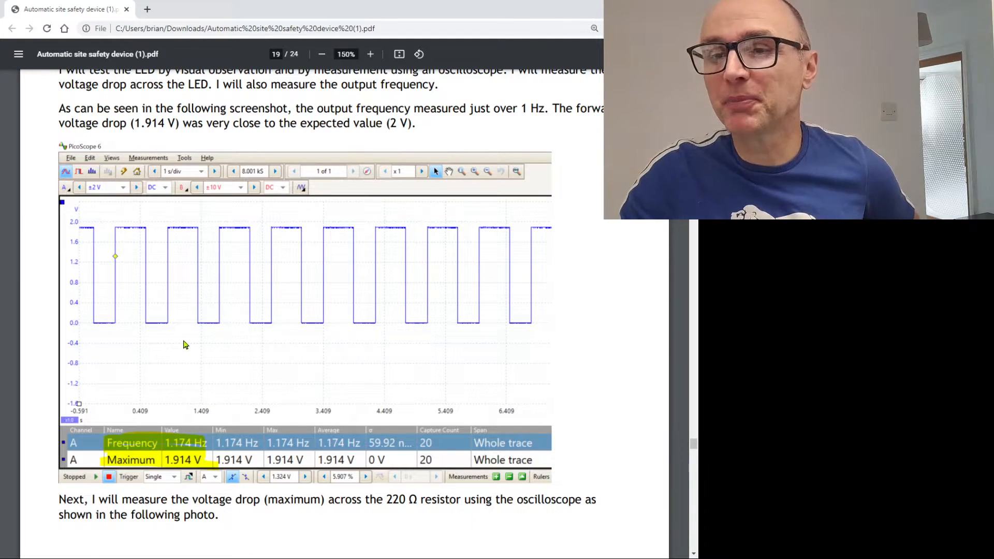
{"action": "scroll", "scroll_direction": "down", "scroll_amount": 3}
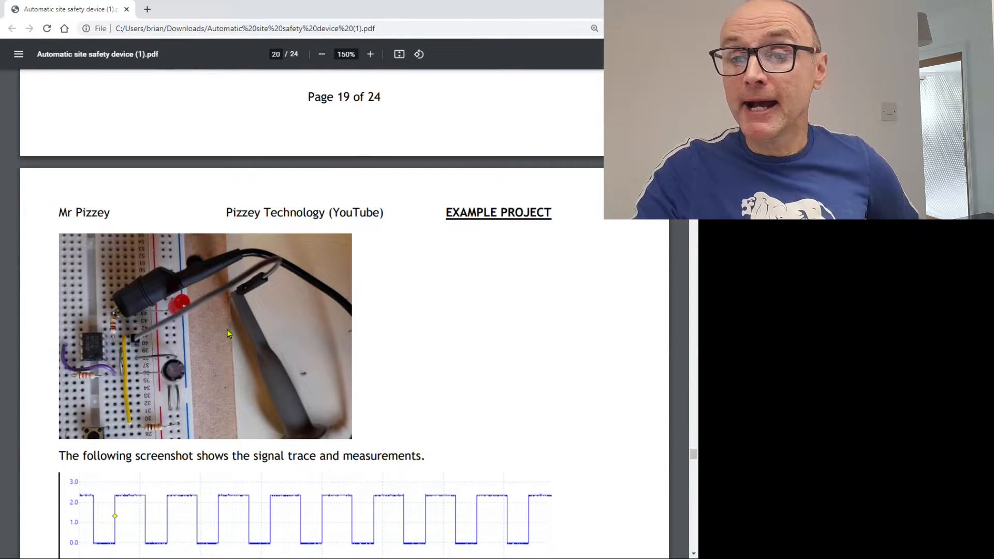
{"action": "scroll", "scroll_direction": "down", "scroll_amount": 3}
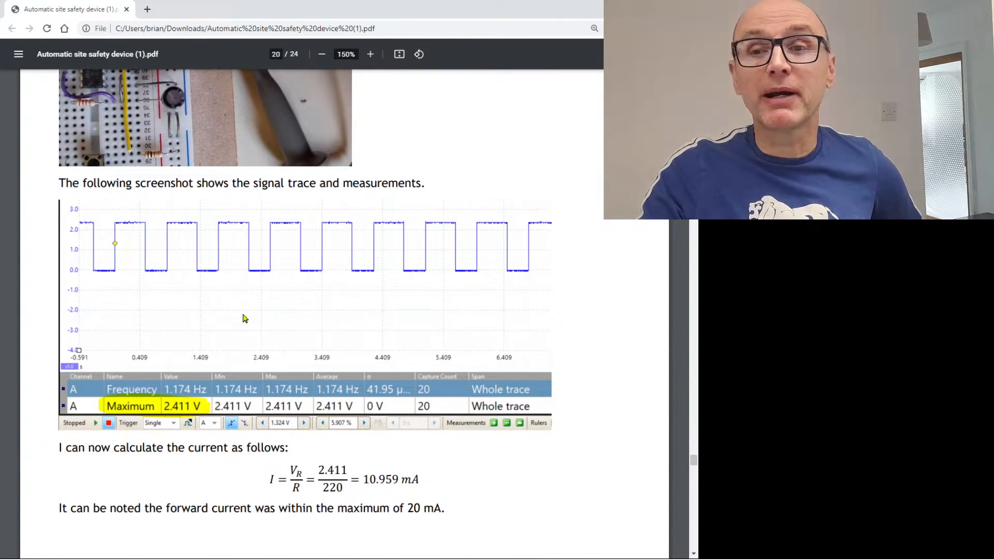
Step: Scroll past the completed circuit diagram and component list to page 22's breadboard photo
{"action": "scroll", "scroll_direction": "down", "scroll_amount": 3}
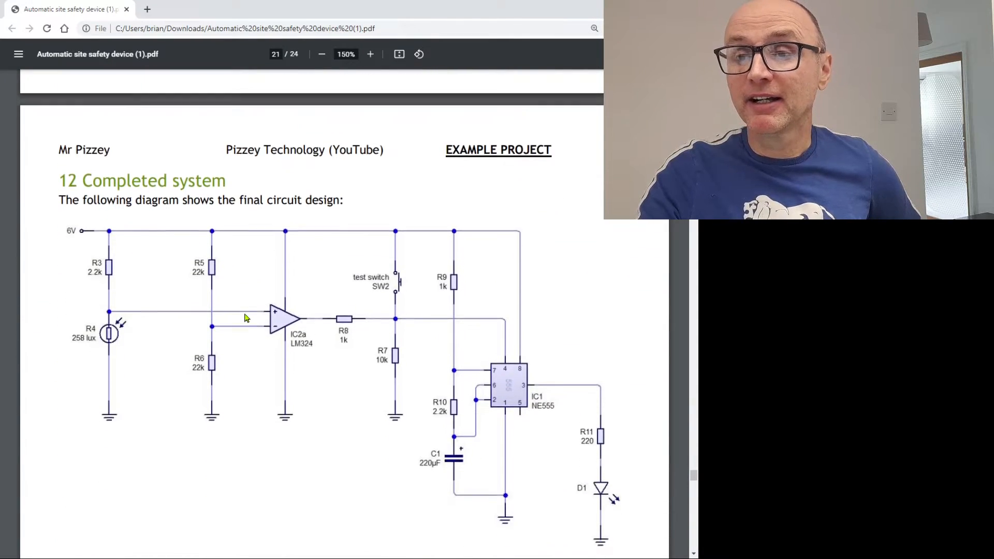
{"action": "scroll", "scroll_direction": "down", "scroll_amount": 3}
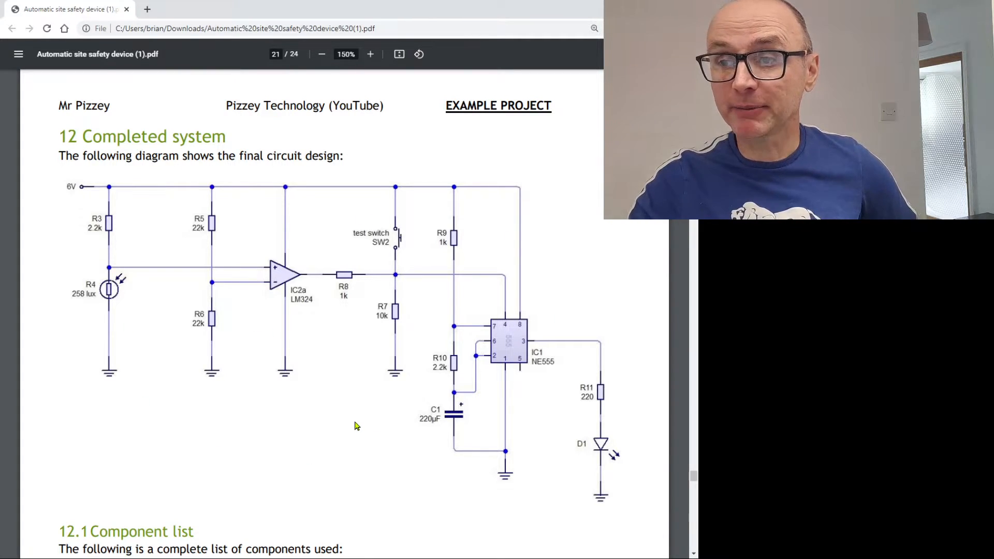
{"action": "scroll", "scroll_direction": "down", "scroll_amount": 3}
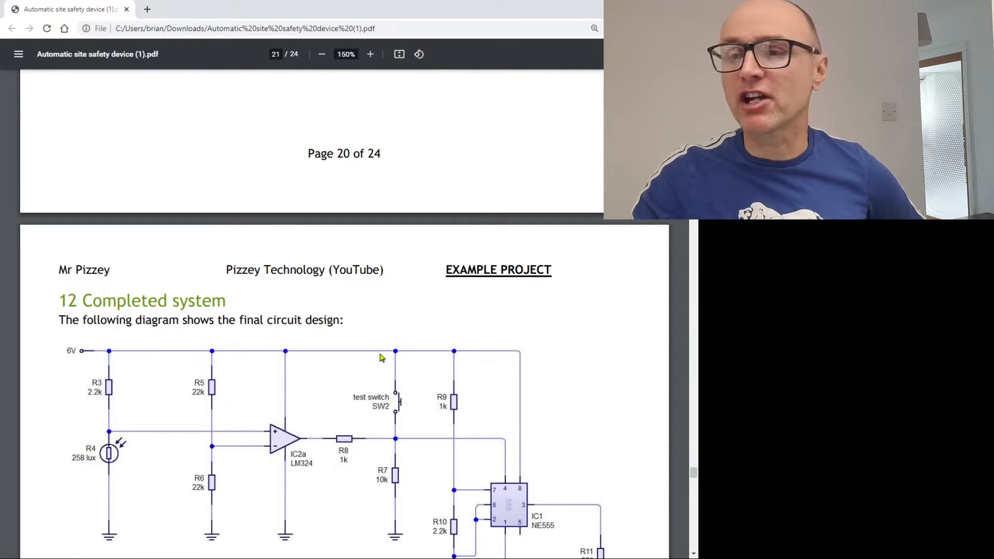
{"action": "scroll", "scroll_direction": "down", "scroll_amount": 3}
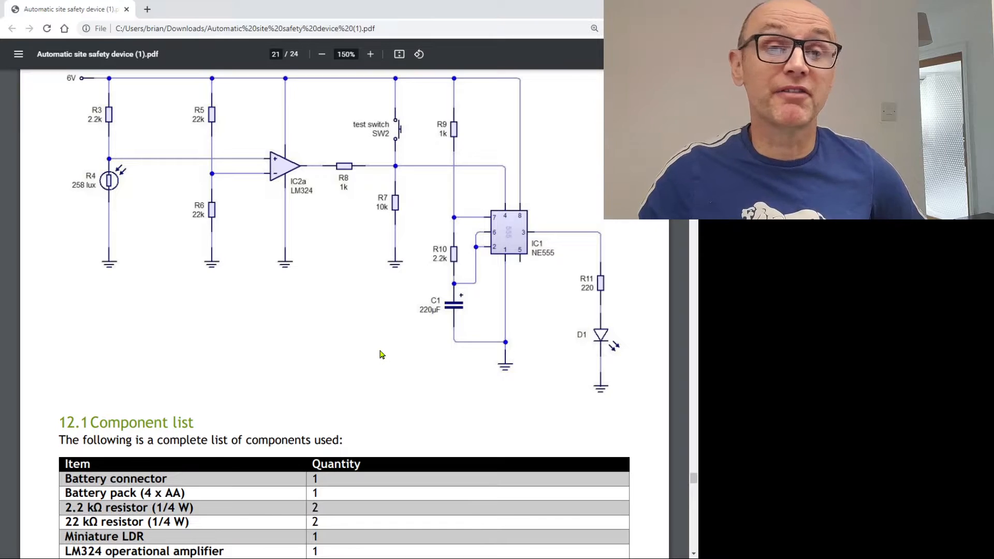
{"action": "scroll", "scroll_direction": "down", "scroll_amount": 3}
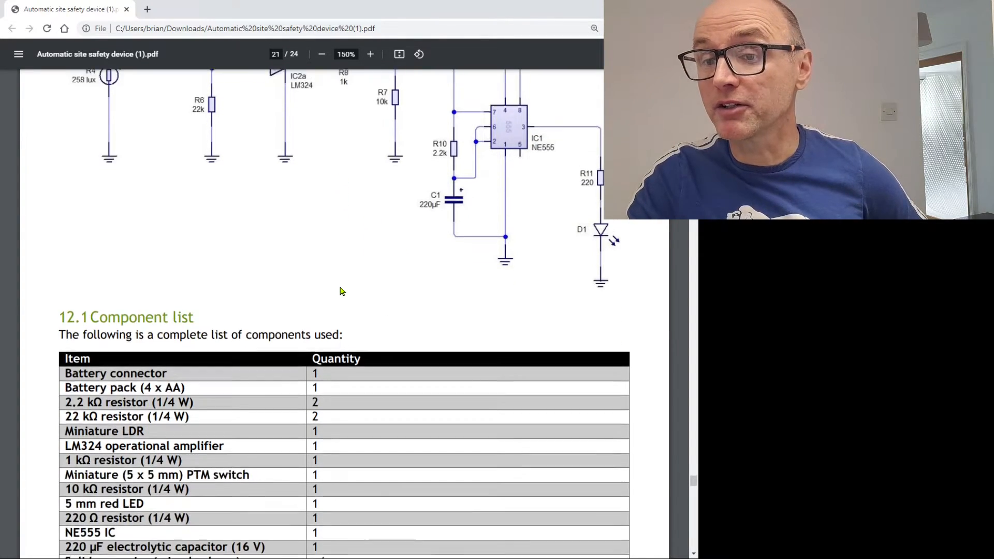
{"action": "scroll", "scroll_direction": "down", "scroll_amount": 3}
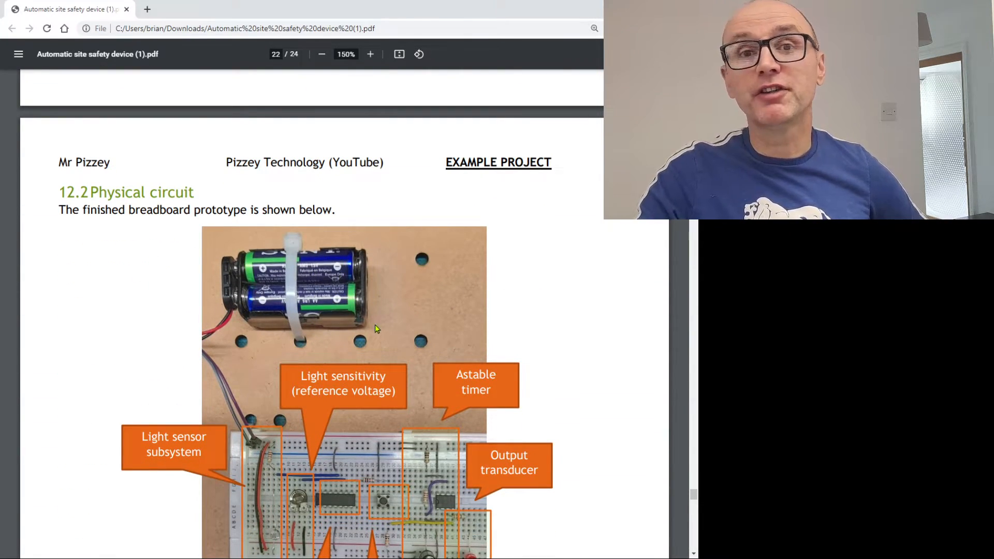
Step: Scroll to section 12.3 User guide with the 6V battery pack photo
{"action": "scroll", "scroll_direction": "down", "scroll_amount": 3}
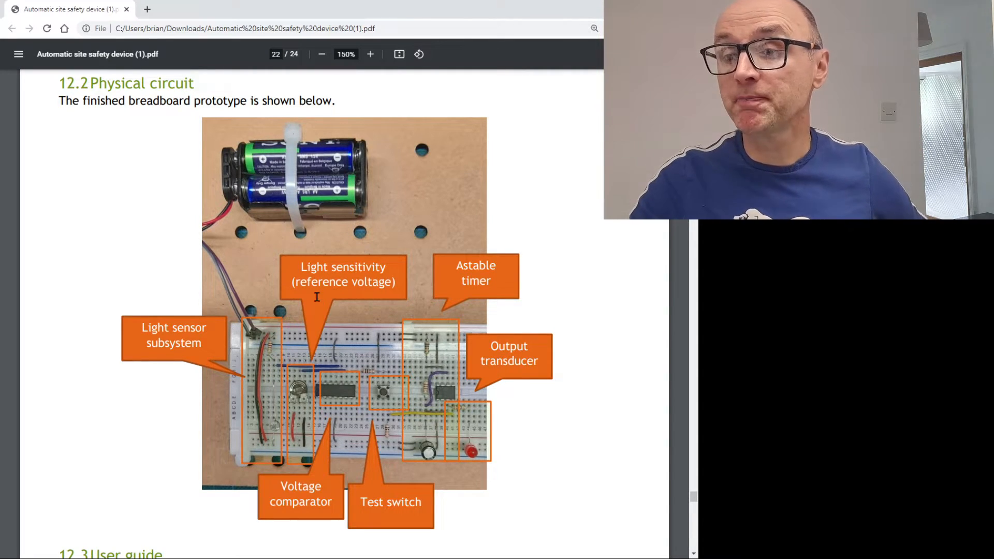
{"action": "scroll", "scroll_direction": "down", "scroll_amount": 3}
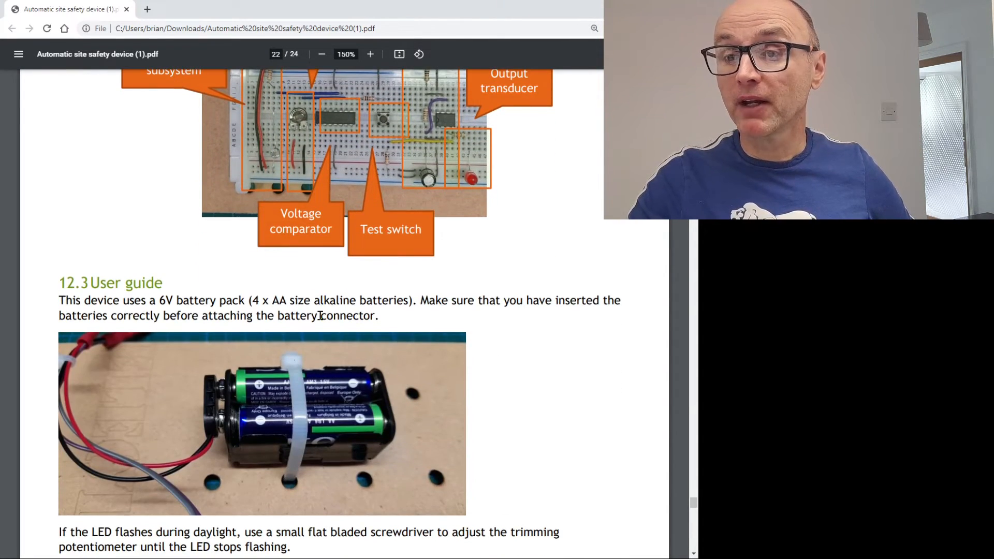
{"action": "scroll", "scroll_direction": "down", "scroll_amount": 3}
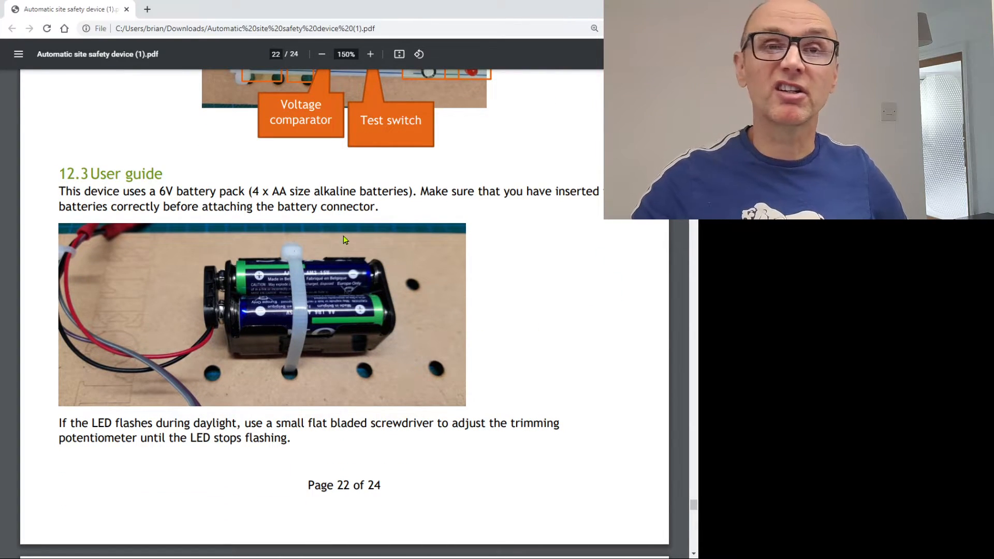
{"action": "scroll", "scroll_direction": "down", "scroll_amount": 3}
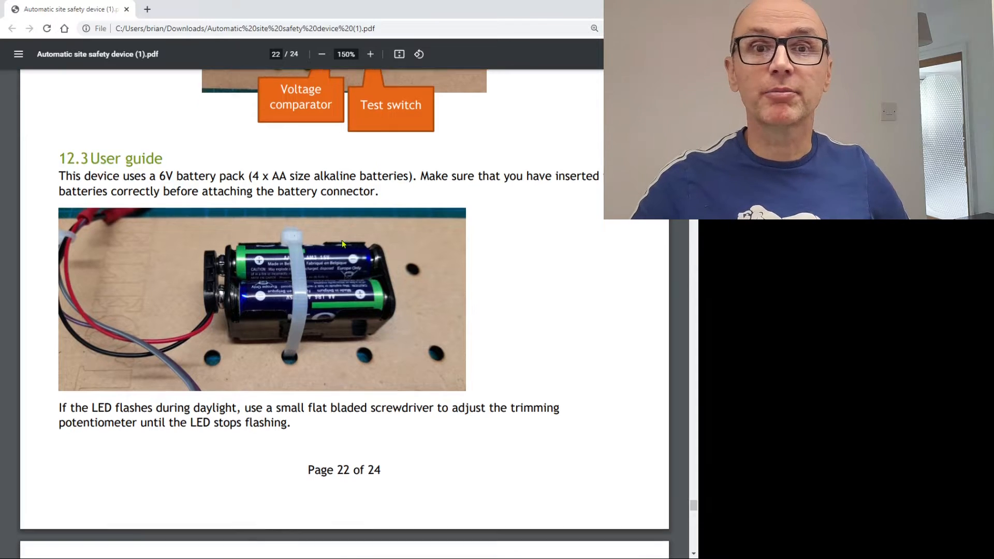
Step: Scroll into page 23 to view the light sensitivity and test switch photos
{"action": "scroll", "scroll_direction": "down", "scroll_amount": 3}
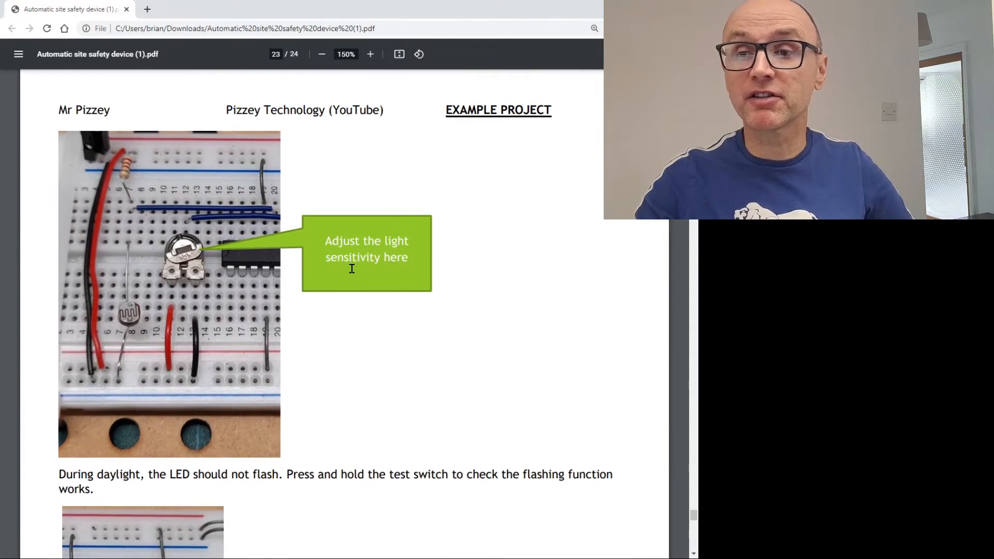
{"action": "scroll", "scroll_direction": "down", "scroll_amount": 3}
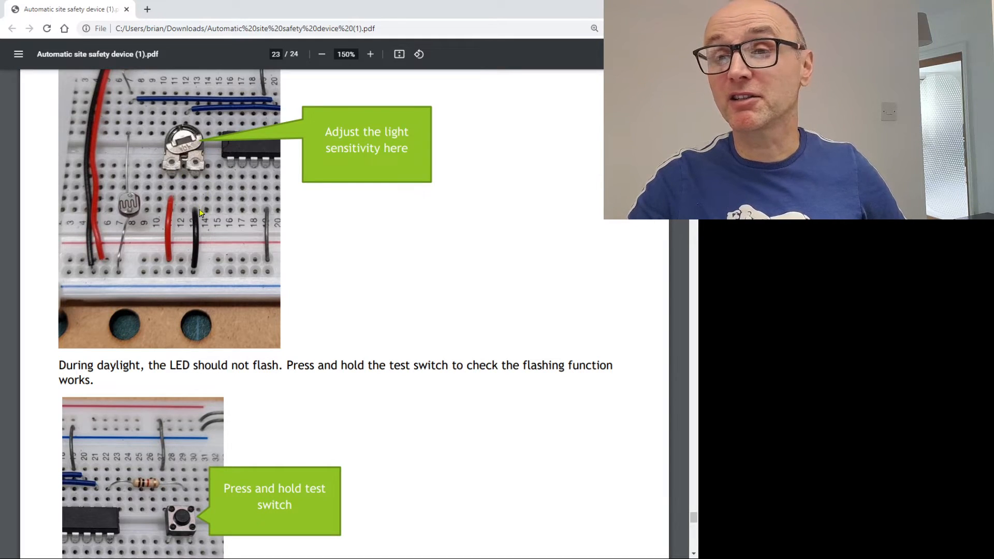
{"action": "scroll", "scroll_direction": "down", "scroll_amount": 3}
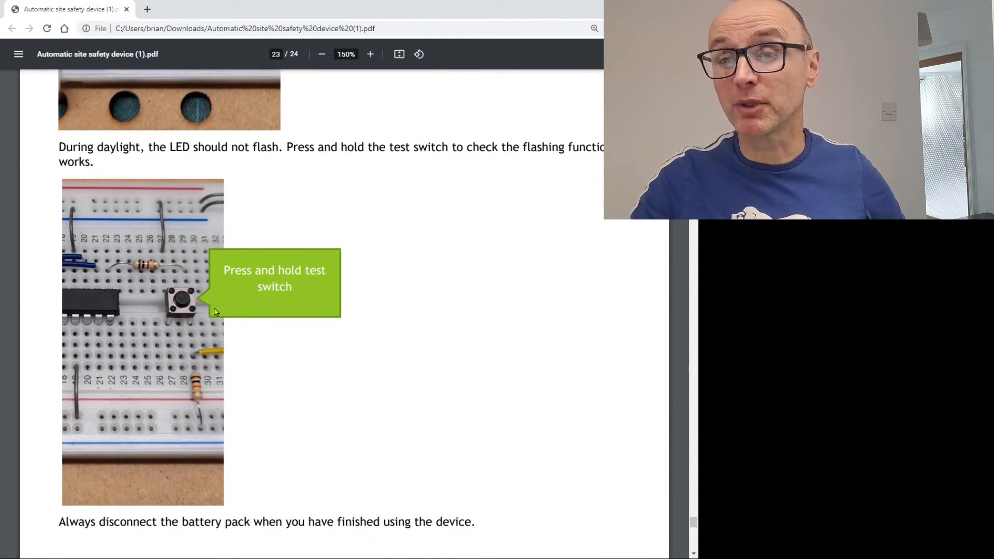
{"action": "scroll", "scroll_direction": "down", "scroll_amount": 3}
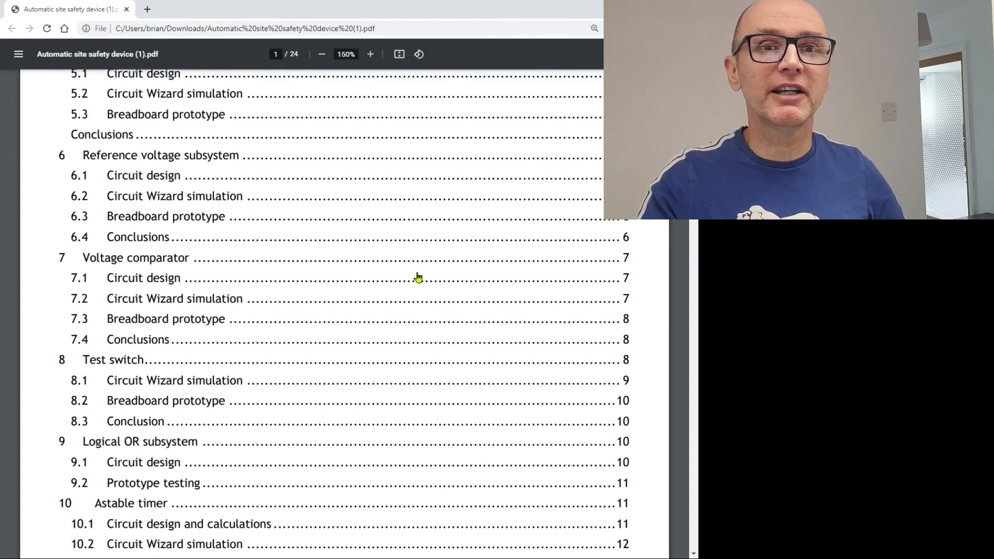
Step: Scroll from the contents to page 2's problem, design brief and specification
{"action": "scroll", "scroll_direction": "down", "scroll_amount": 3}
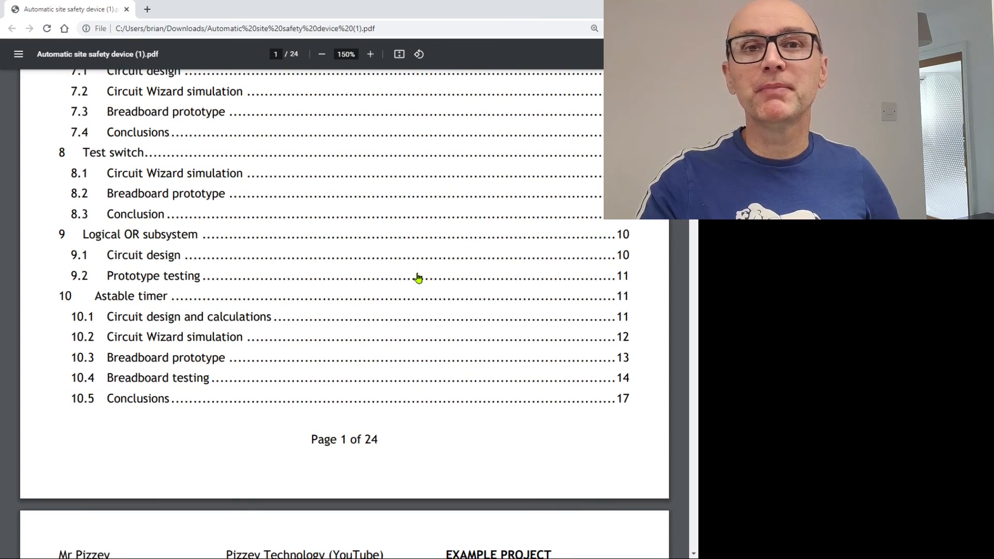
{"action": "scroll", "scroll_direction": "down", "scroll_amount": 3}
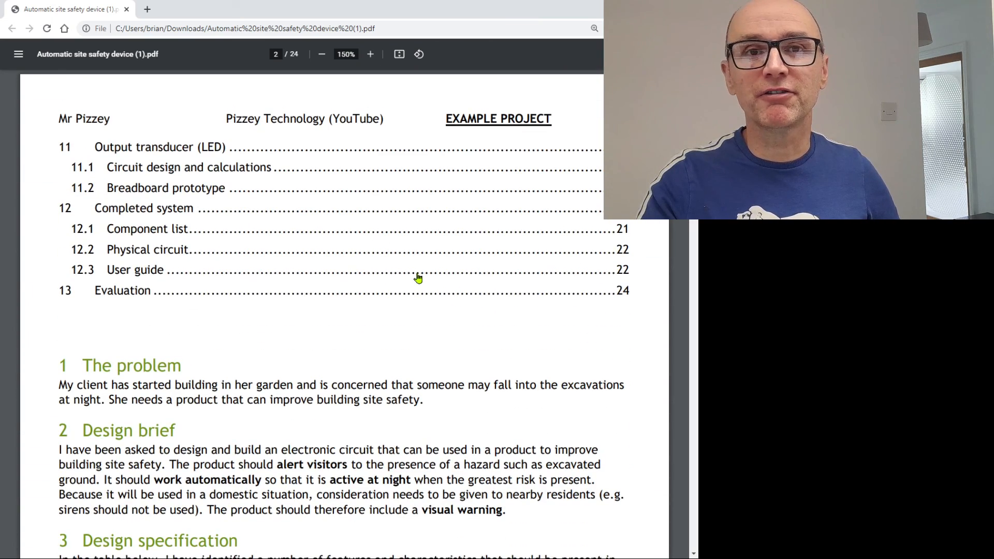
{"action": "scroll", "scroll_direction": "down", "scroll_amount": 3}
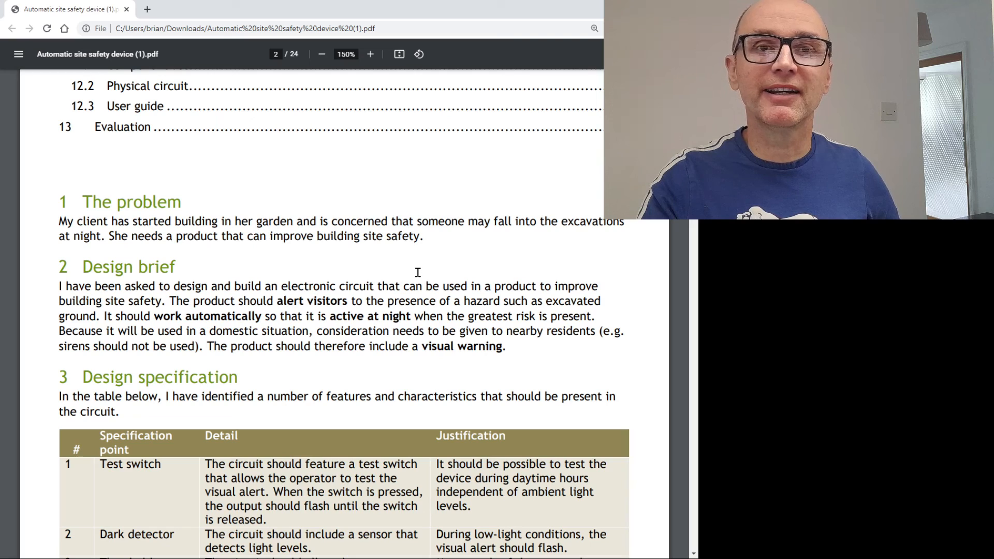